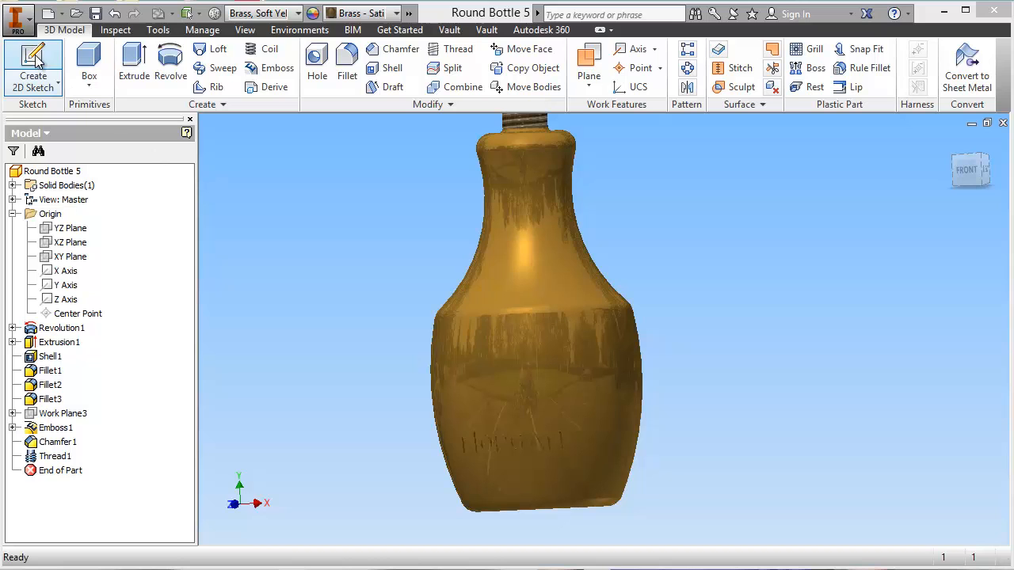
Create a new part, Part3, from the Metric Standard (mm).ipt template
{"action": "left_click", "coordinate": [19, 16]}
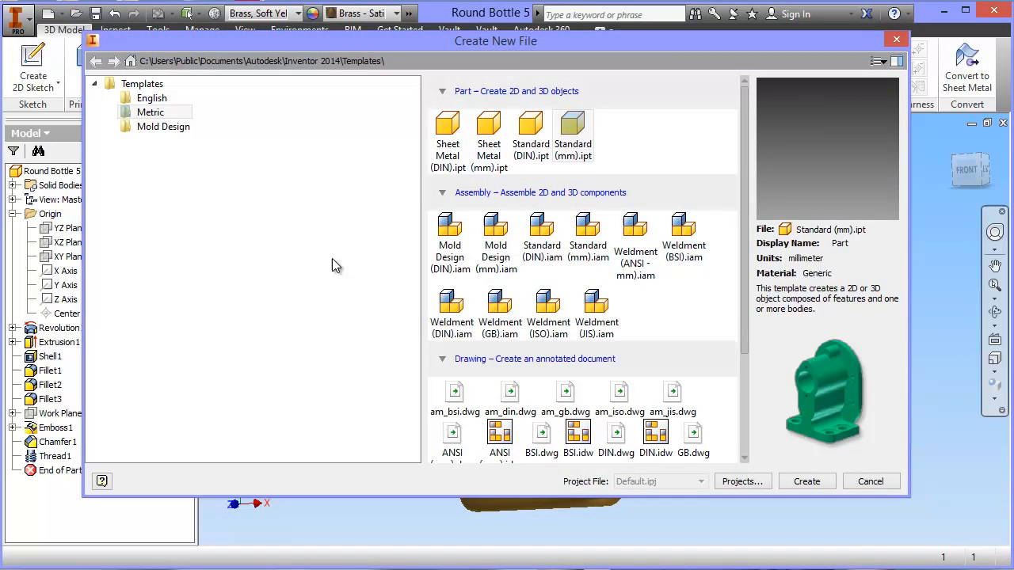
{"action": "left_click", "coordinate": [573, 130]}
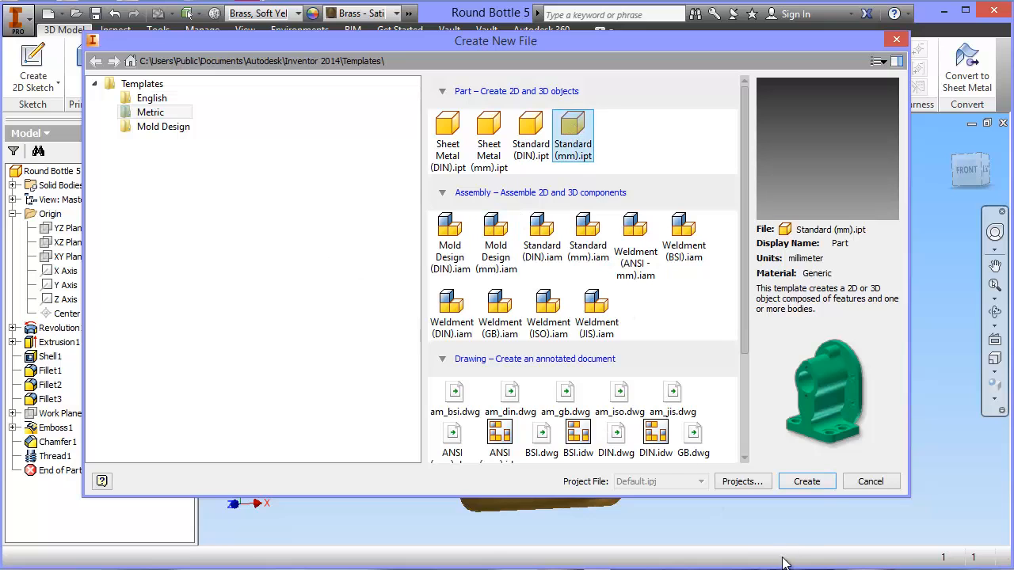
{"action": "left_click", "coordinate": [806, 481]}
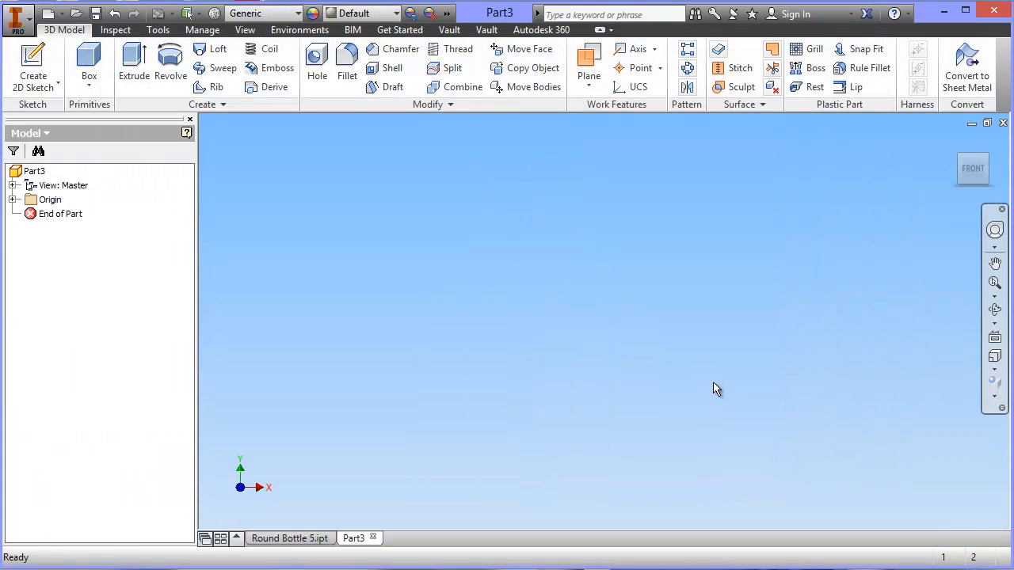
{"action": "mouse_move", "coordinate": [31, 68]}
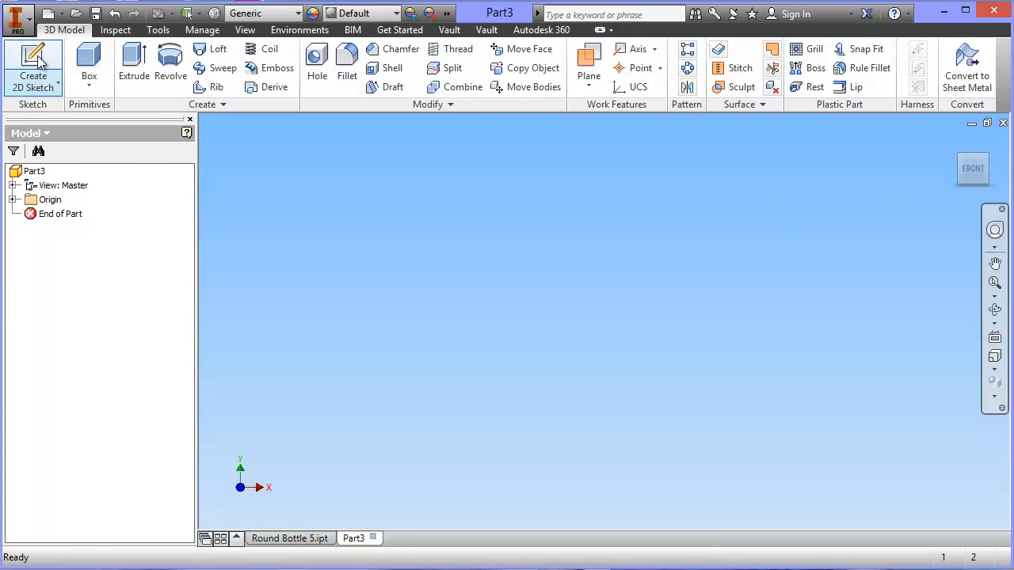
Sketch a 25 mm diameter circle at the origin on the XY plane, creating Sketch1
{"action": "left_click", "coordinate": [30, 62]}
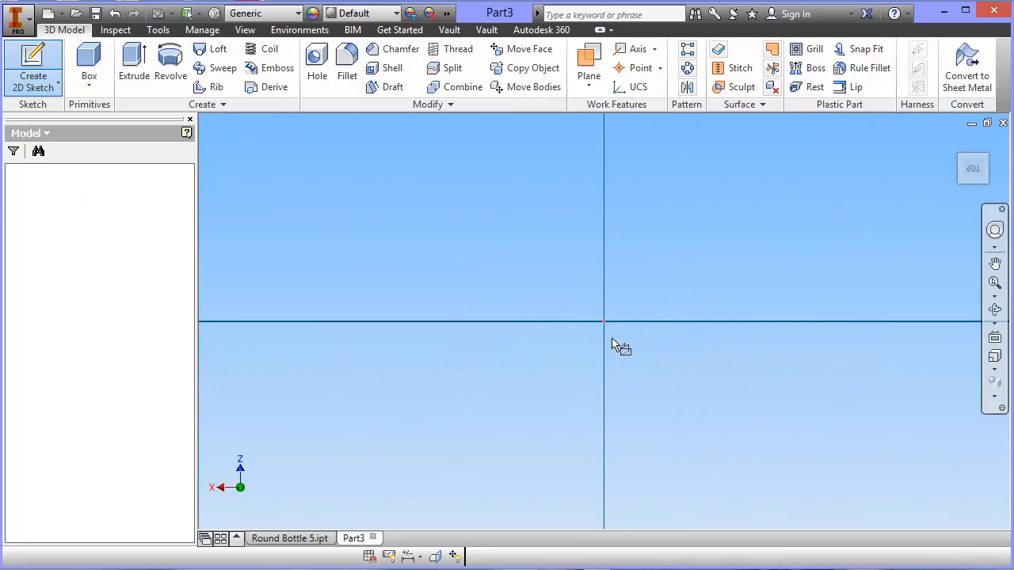
{"action": "left_click", "coordinate": [33, 67]}
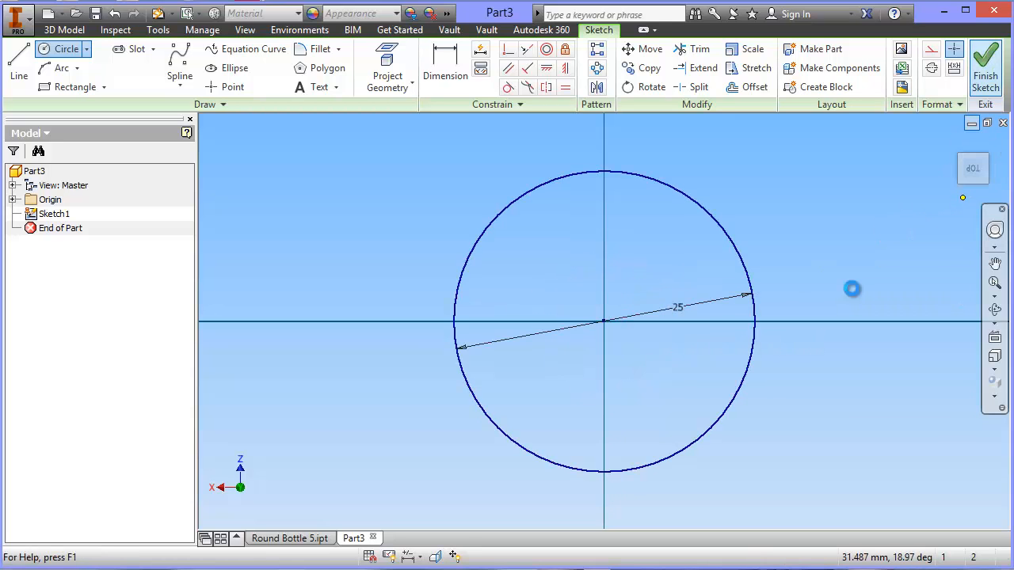
{"action": "left_click", "coordinate": [981, 63]}
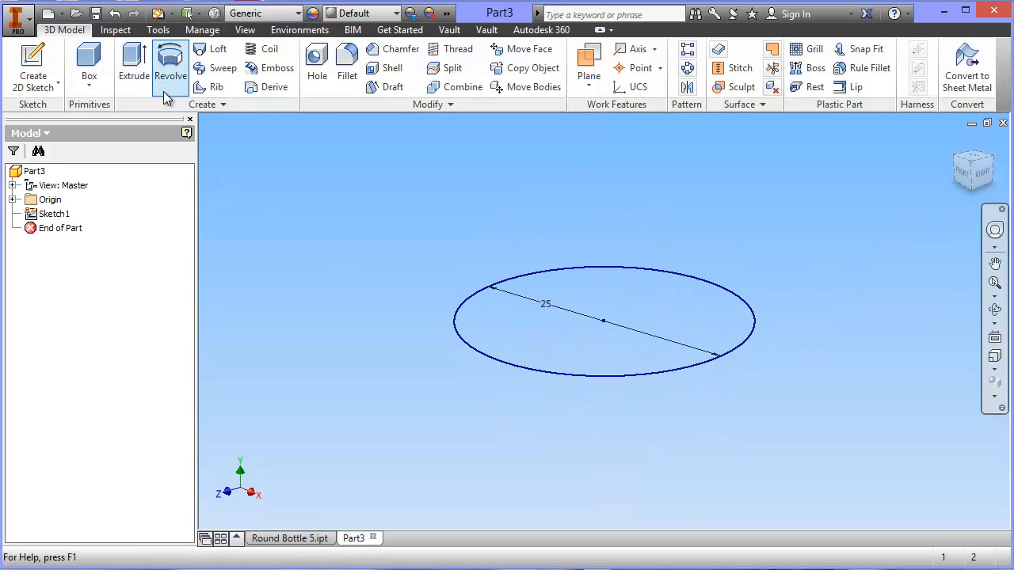
Extrude the 25 mm circle 18 mm into a solid cylinder, Extrusion1
{"action": "left_click", "coordinate": [133, 63]}
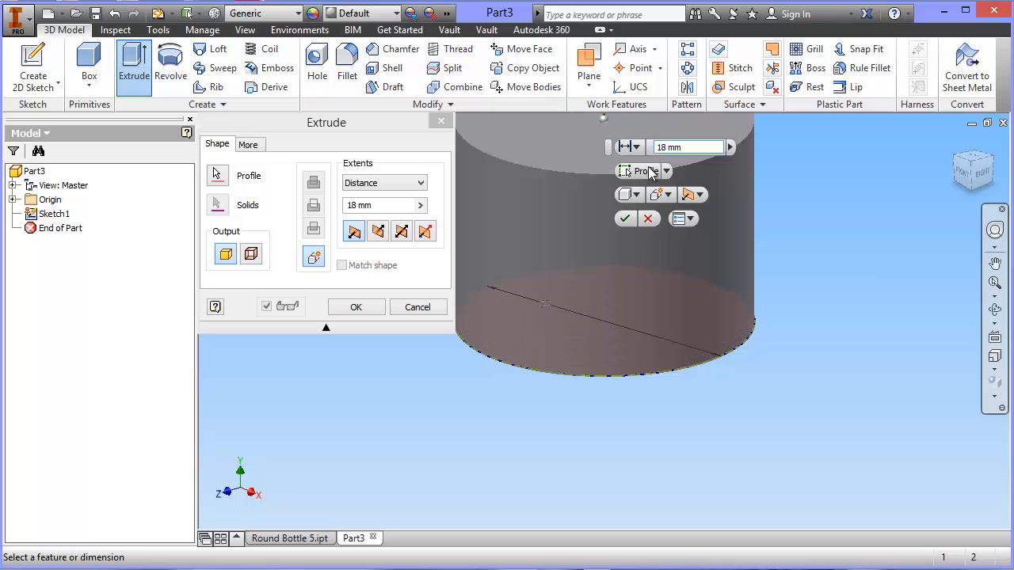
{"action": "left_click", "coordinate": [355, 306]}
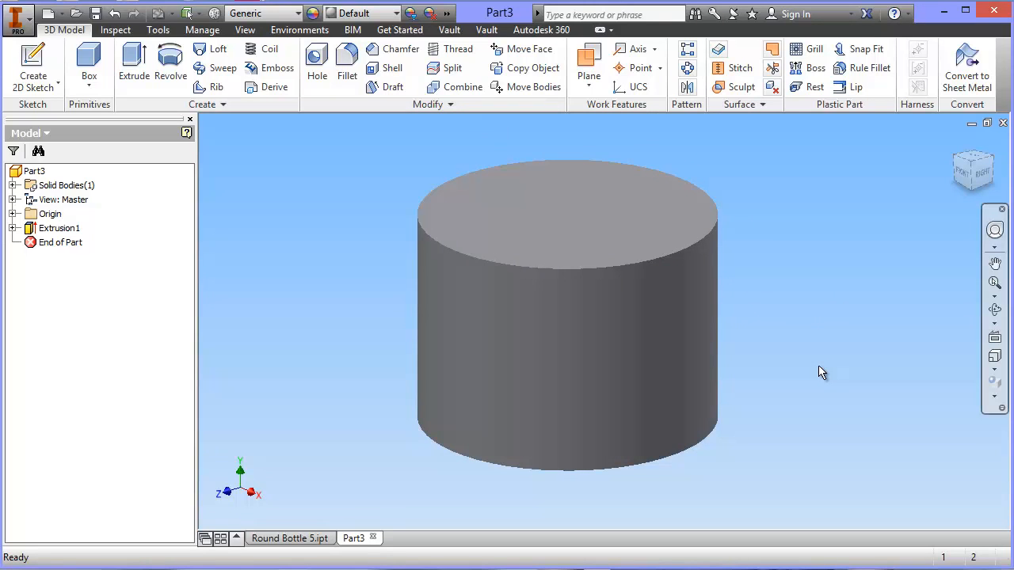
{"action": "mouse_move", "coordinate": [847, 381]}
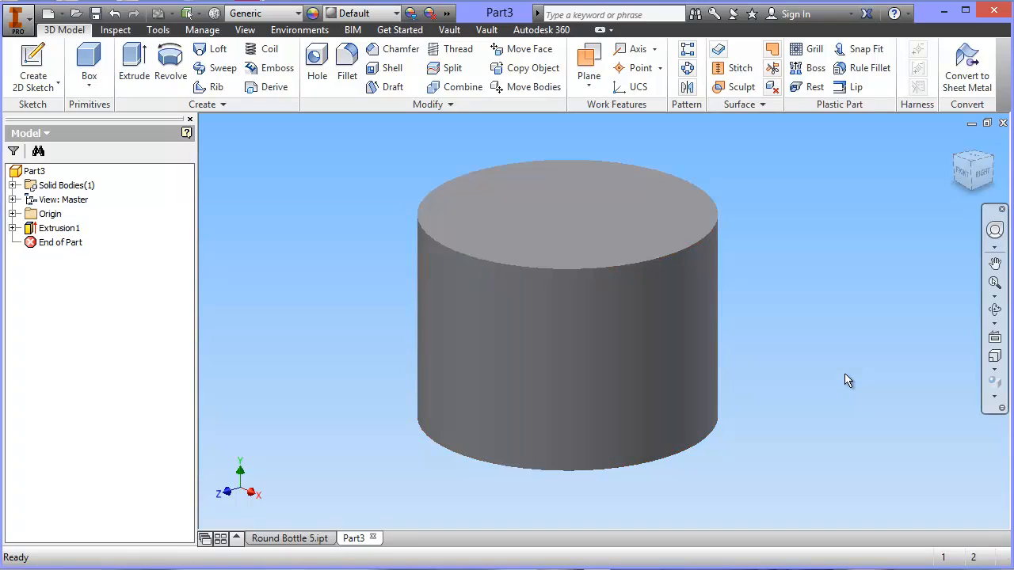
{"action": "mouse_move", "coordinate": [774, 367]}
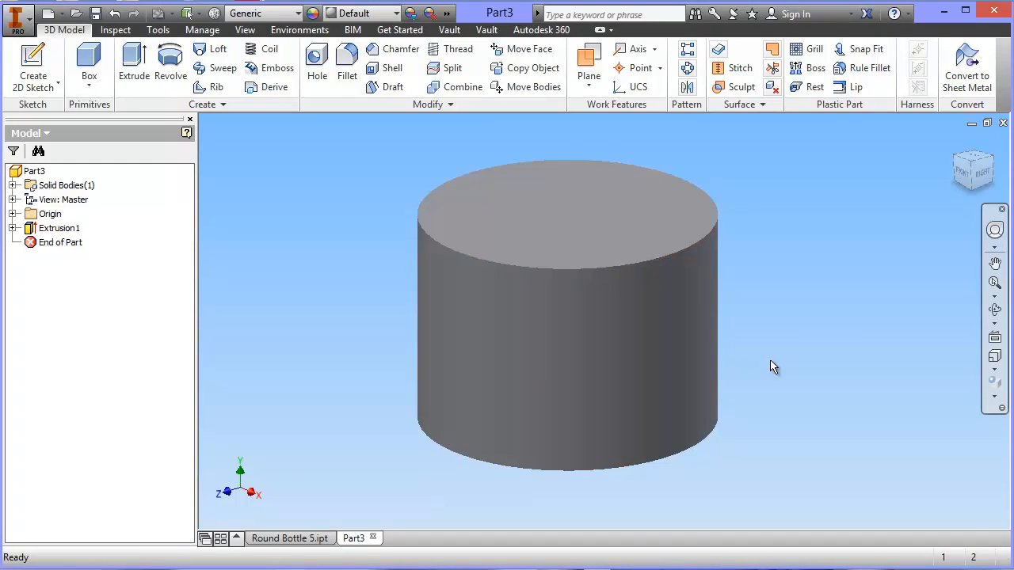
{"action": "mouse_move", "coordinate": [956, 240]}
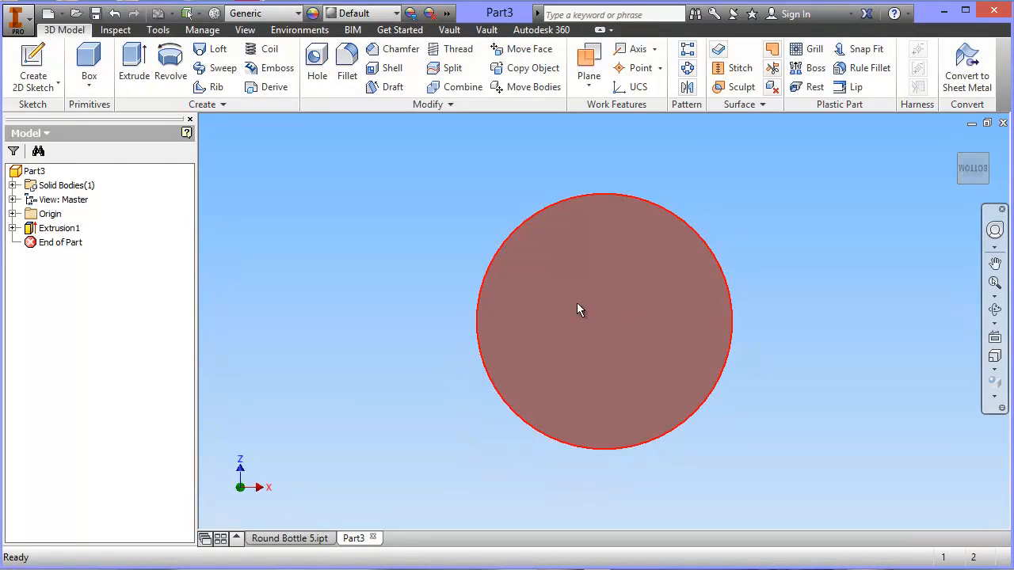
Add a concentric tapped ANSI Metric M12 hole, flat bottom, depth 10, to the bottom face
{"action": "right_click", "coordinate": [579, 309]}
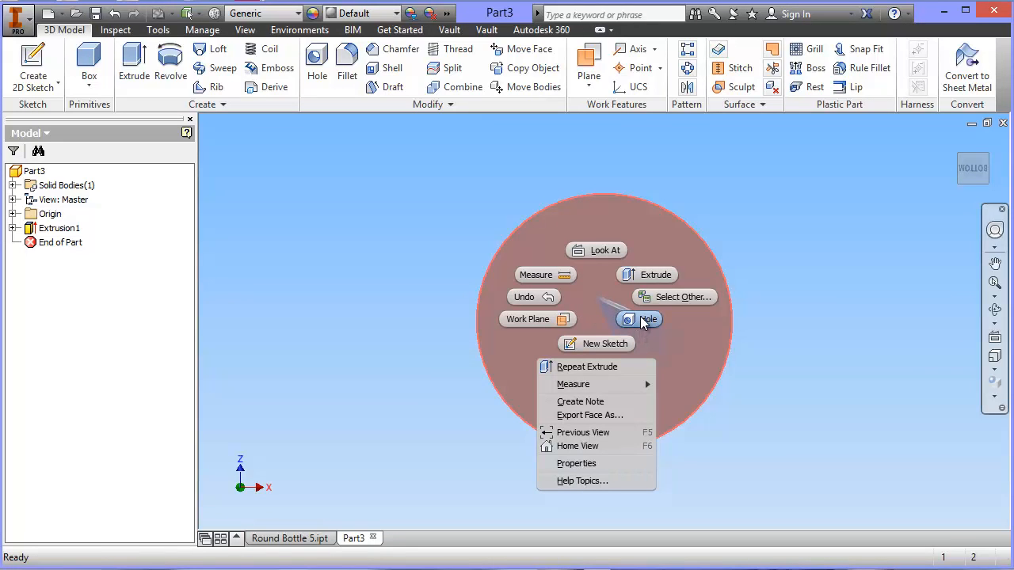
{"action": "left_click", "coordinate": [640, 319]}
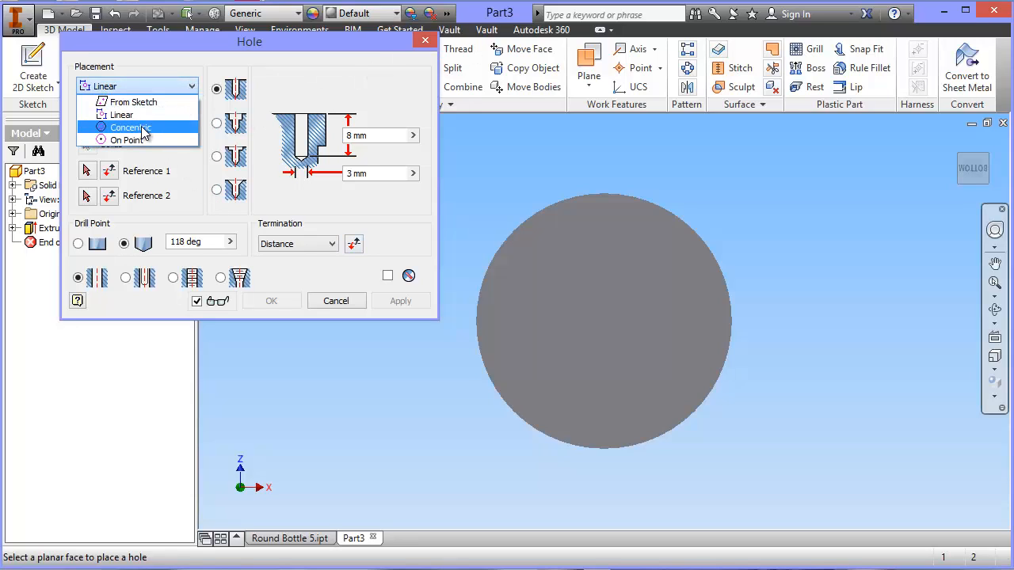
{"action": "left_click", "coordinate": [129, 128]}
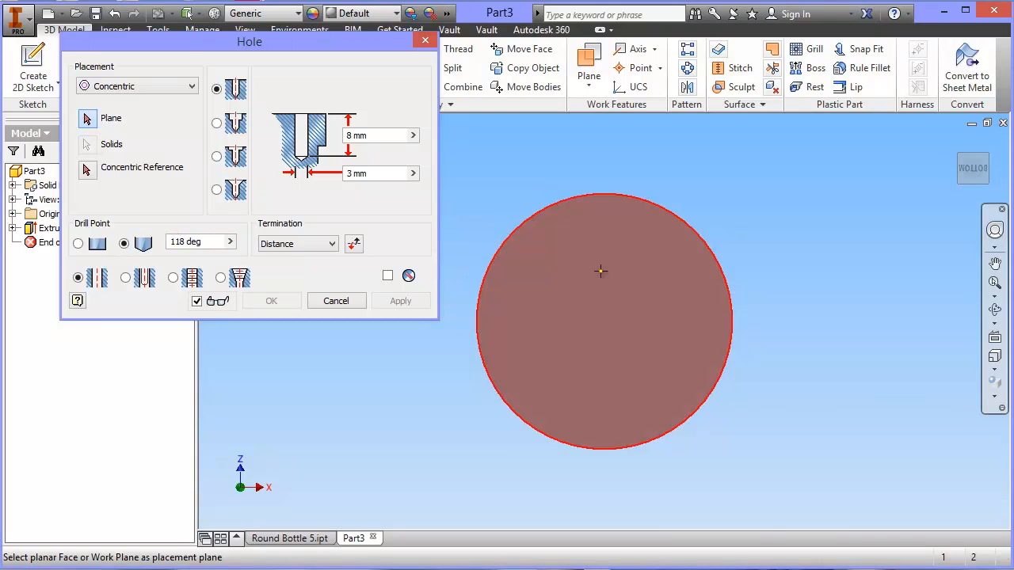
{"action": "left_click", "coordinate": [614, 272]}
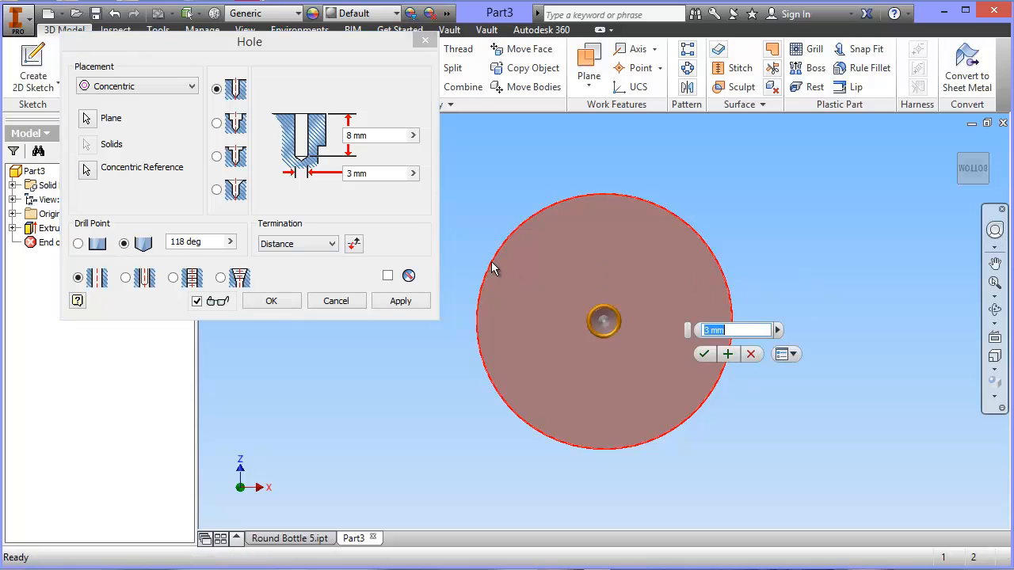
{"action": "mouse_move", "coordinate": [333, 232]}
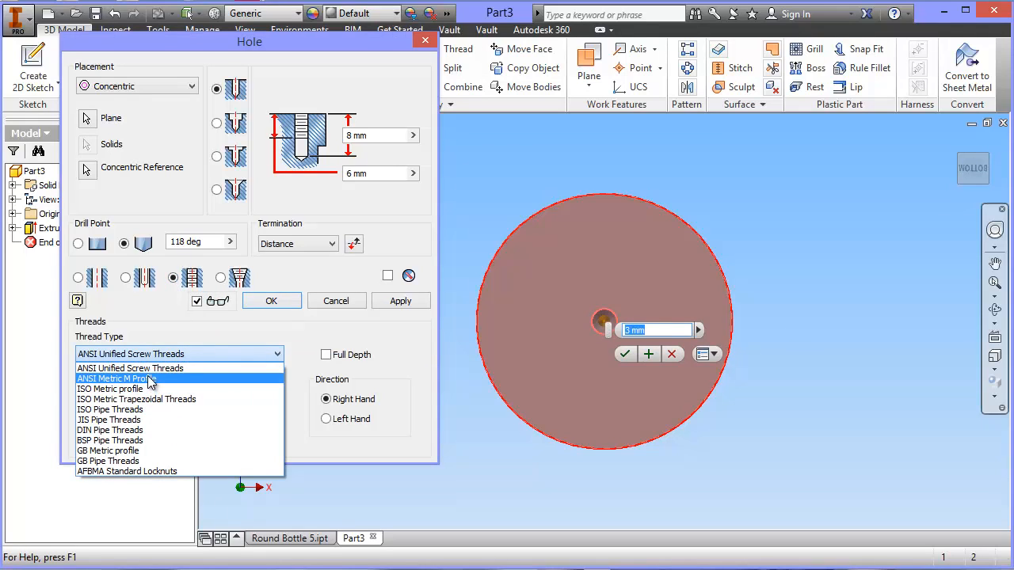
{"action": "left_click", "coordinate": [113, 379]}
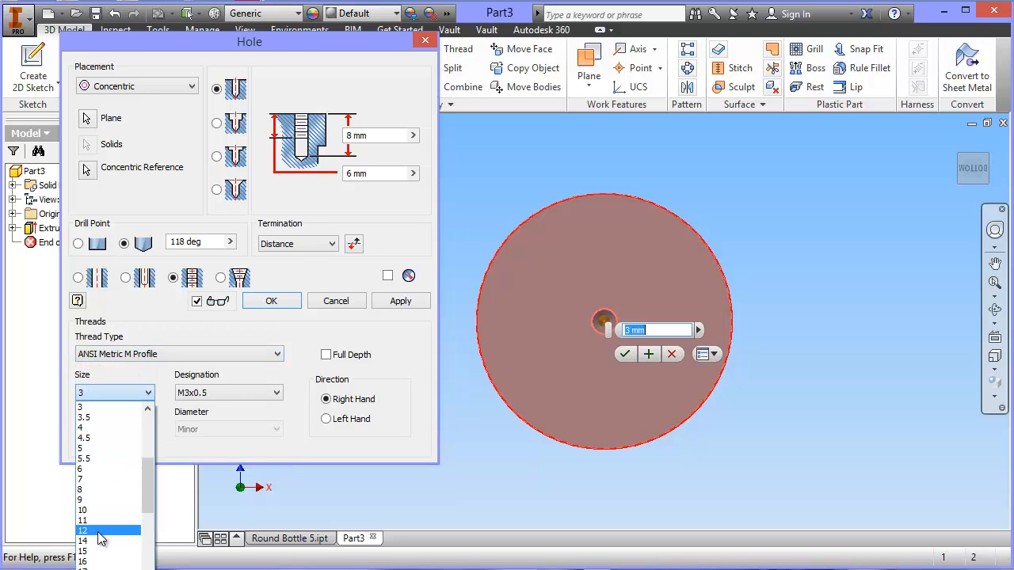
{"action": "left_click", "coordinate": [83, 529]}
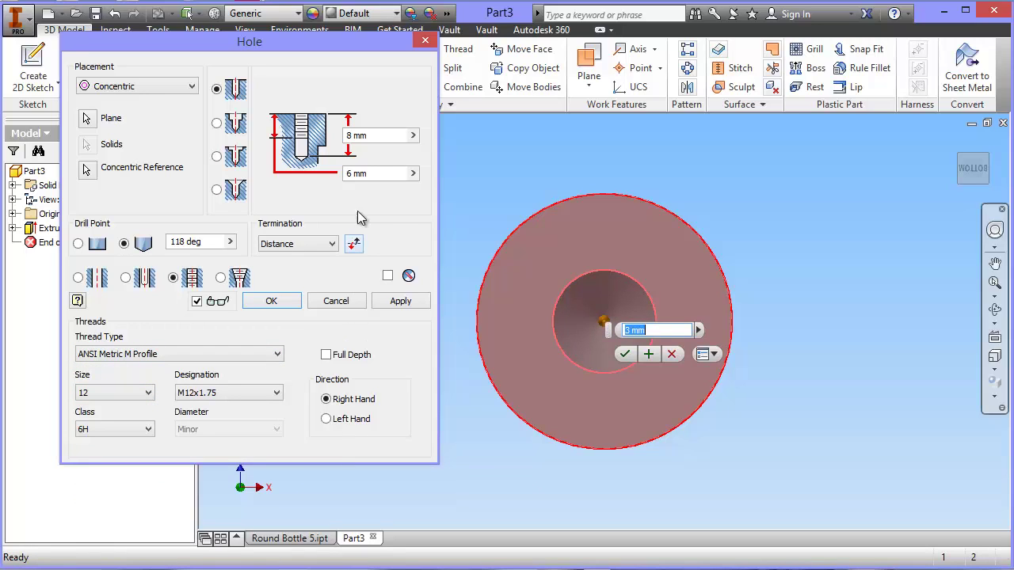
{"action": "mouse_move", "coordinate": [374, 176]}
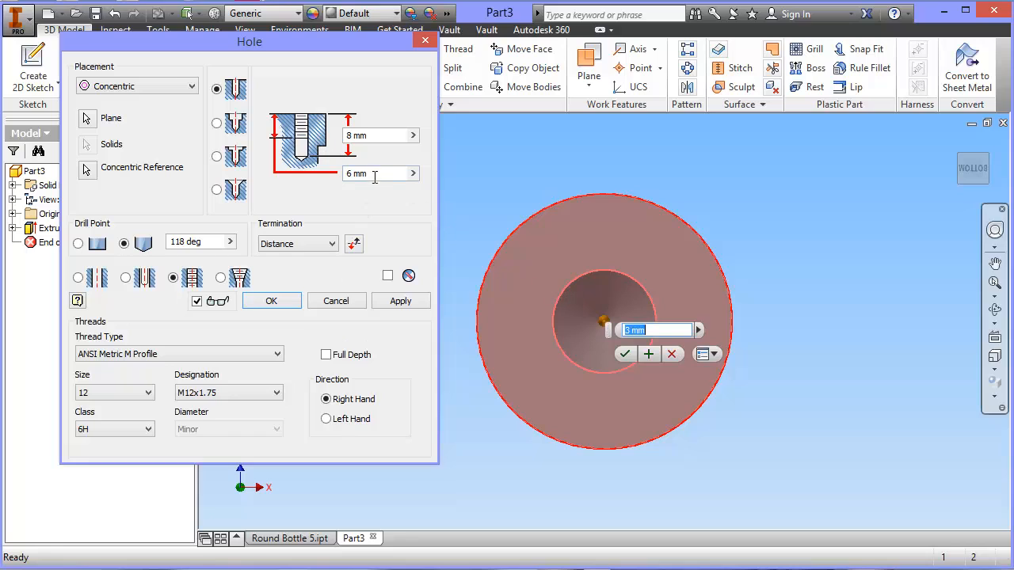
{"action": "mouse_move", "coordinate": [372, 134]}
{"action": "type", "text": "10"}
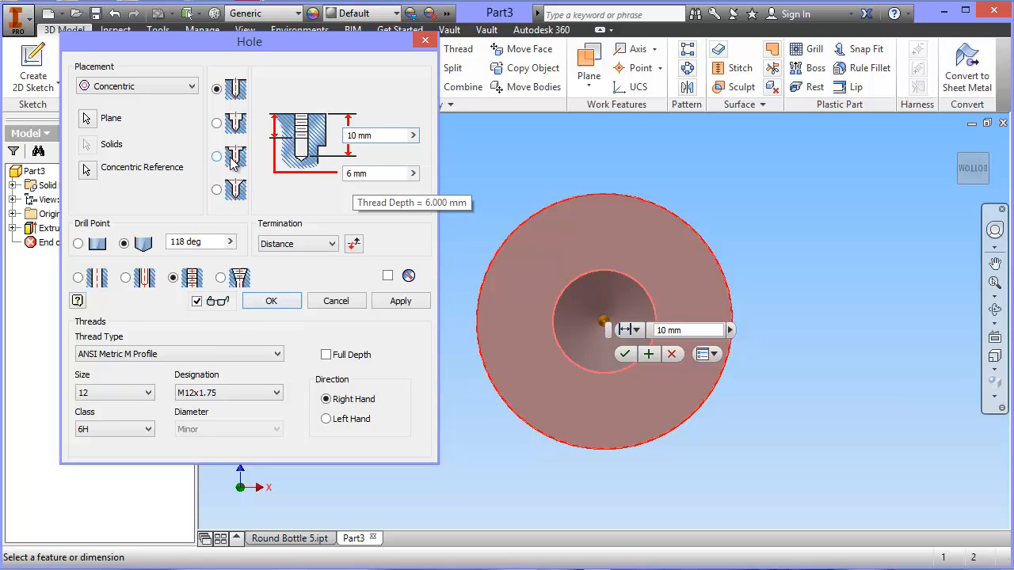
{"action": "left_click", "coordinate": [78, 243]}
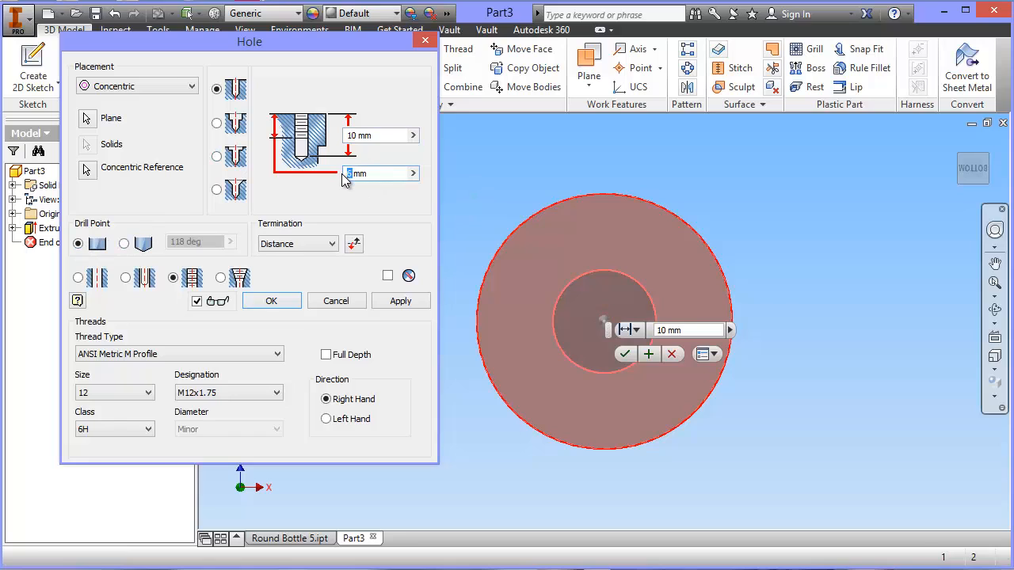
{"action": "type", "text": "10"}
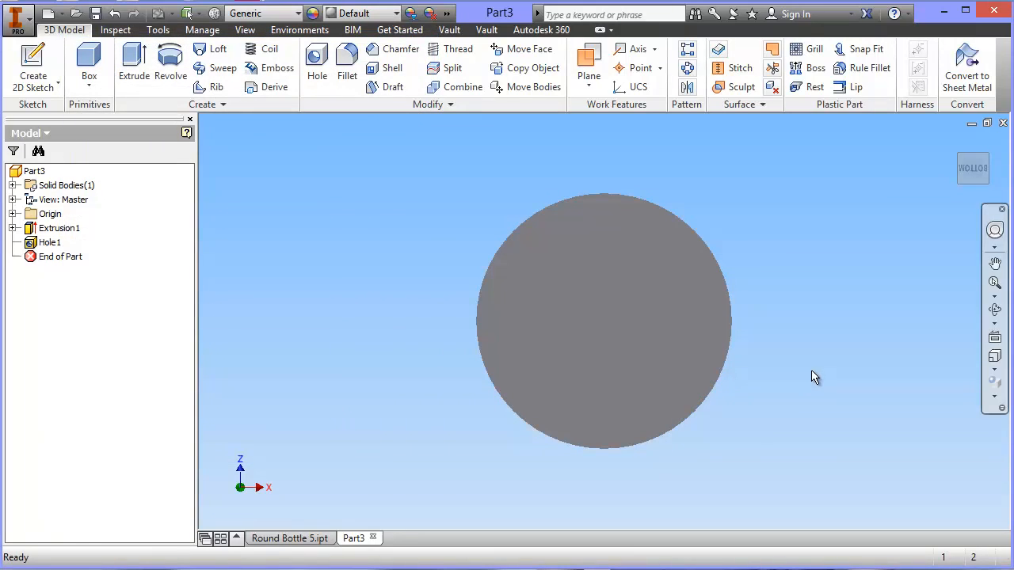
{"action": "mouse_move", "coordinate": [804, 412]}
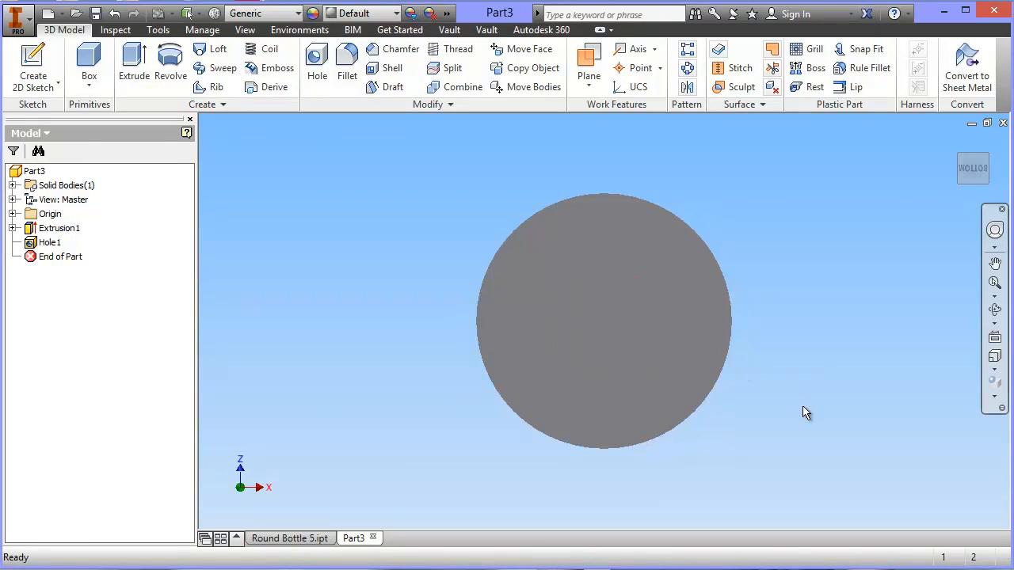
Chamfer the threaded hole's opening edge and switch to the Top view
{"action": "left_click_drag", "start_coordinate": [805, 411], "coordinate": [799, 377]}
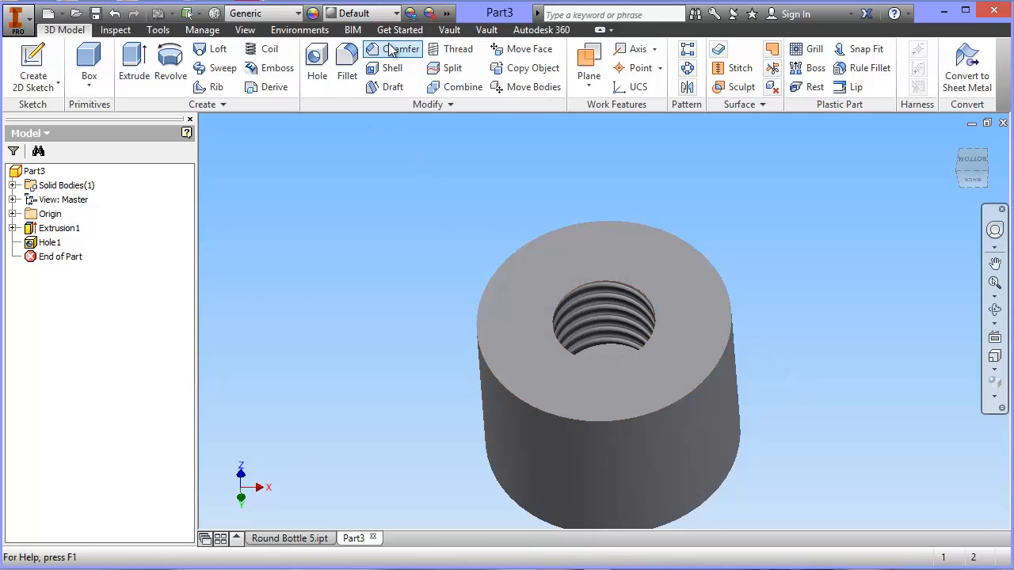
{"action": "left_click", "coordinate": [399, 49]}
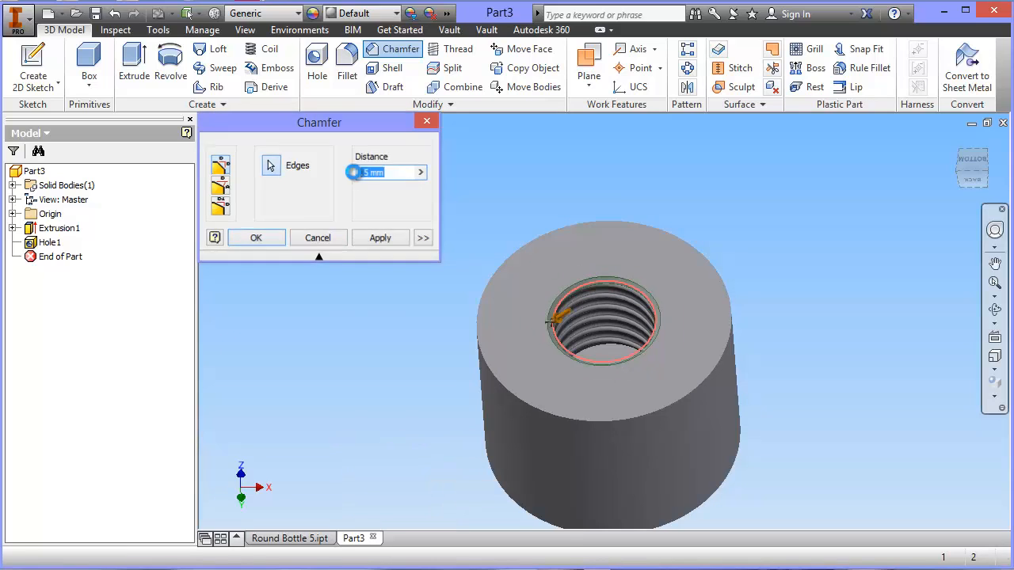
{"action": "left_click", "coordinate": [256, 238]}
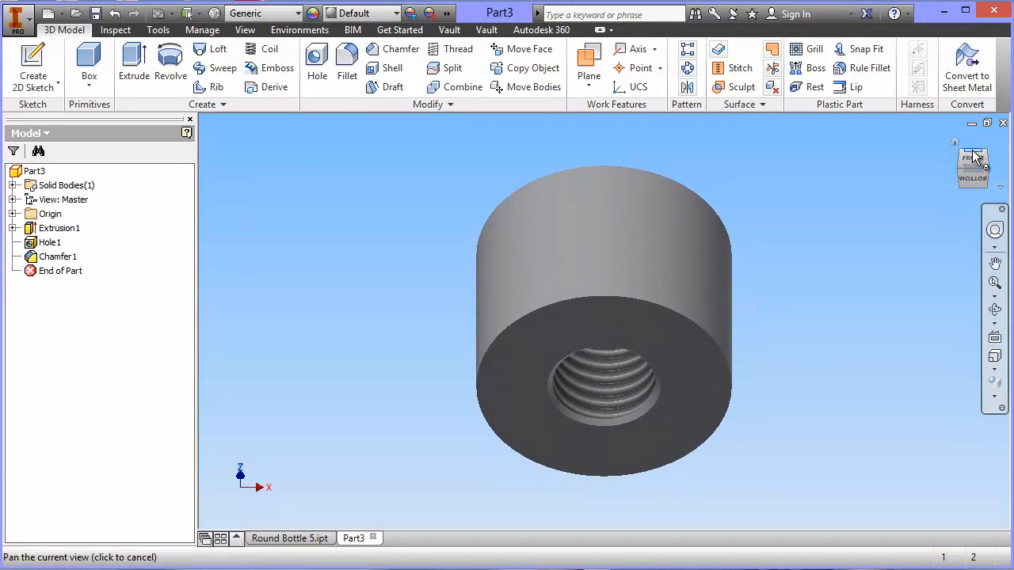
{"action": "left_click", "coordinate": [974, 166]}
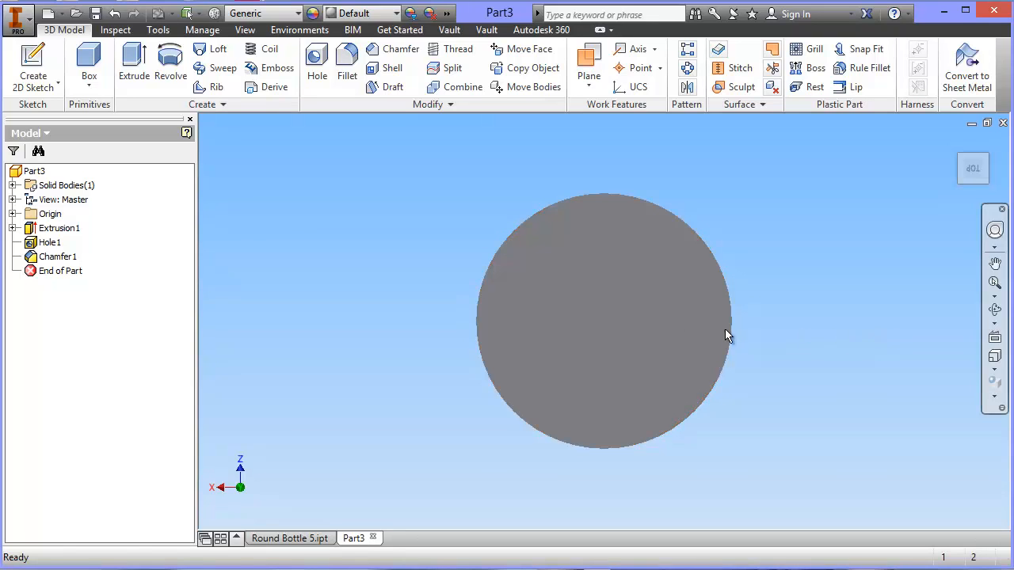
{"action": "right_click", "coordinate": [728, 335]}
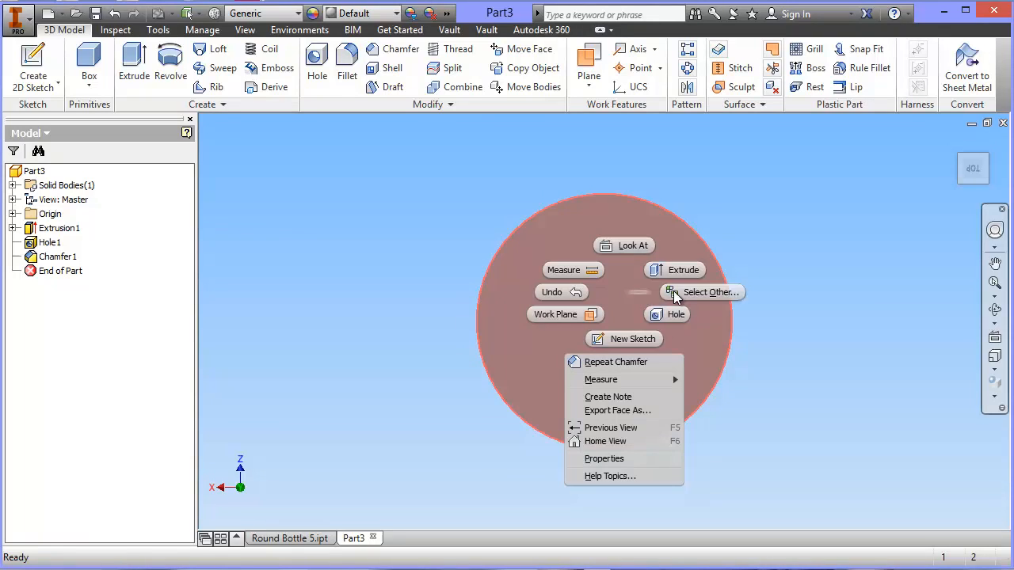
{"action": "mouse_move", "coordinate": [640, 347]}
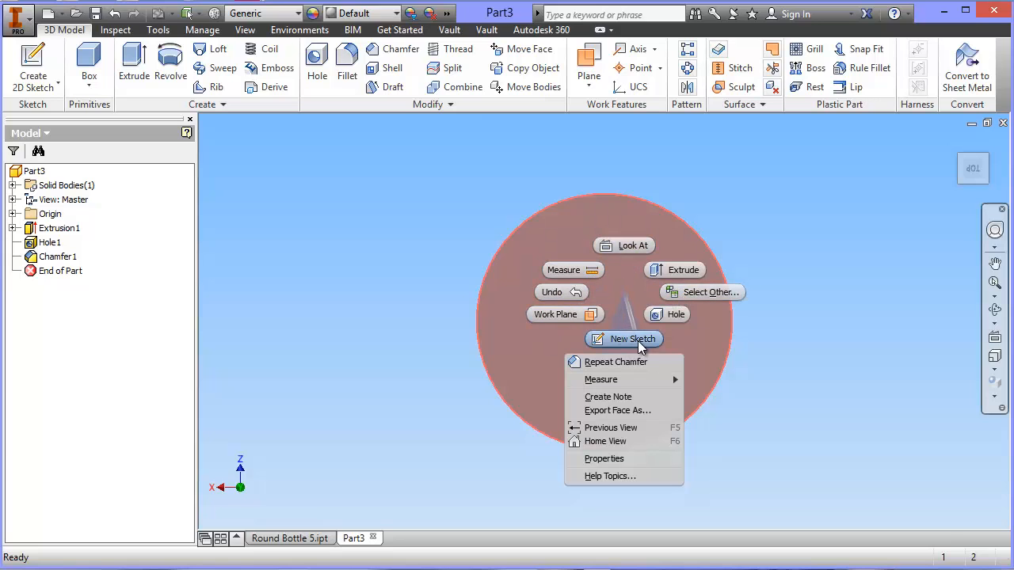
Start Sketch2 on the cylinder's flat top face
{"action": "left_click", "coordinate": [624, 339]}
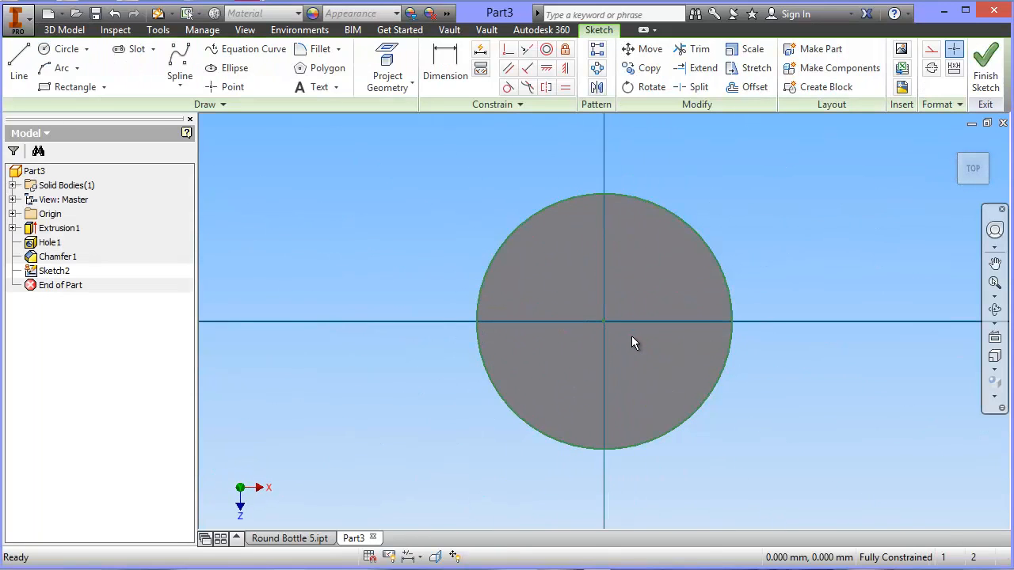
{"action": "mouse_move", "coordinate": [978, 271]}
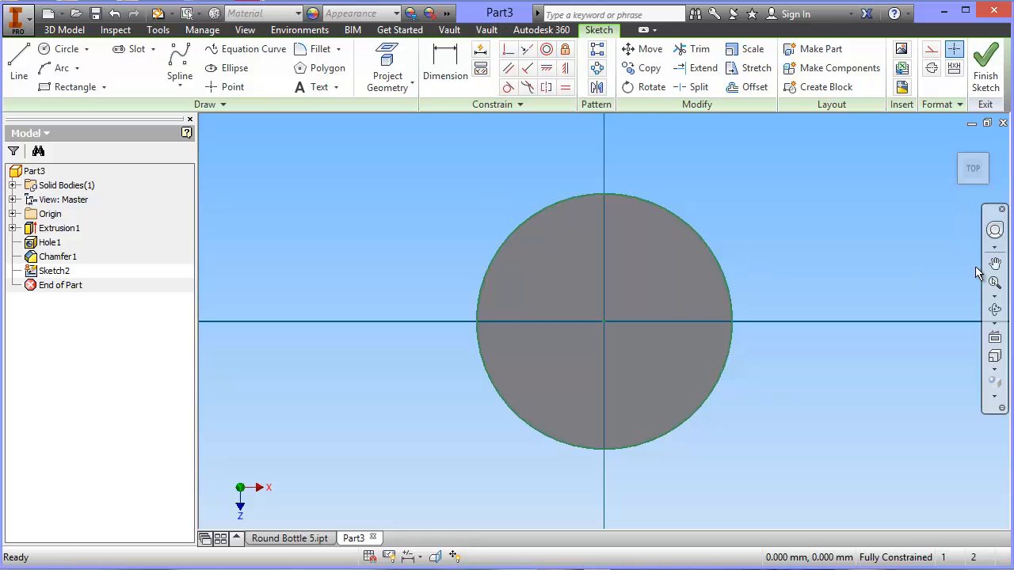
{"action": "left_click", "coordinate": [317, 87]}
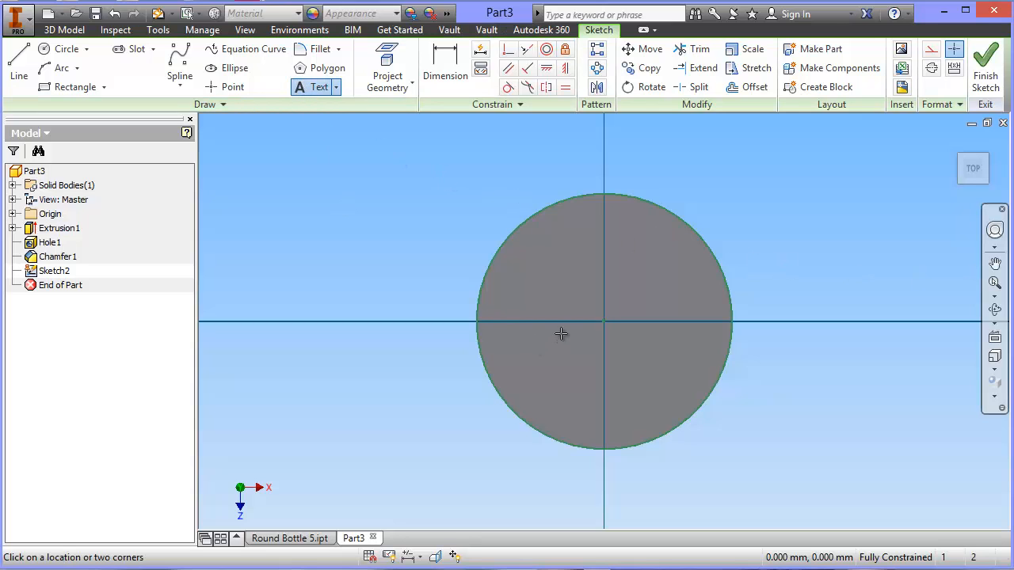
Place the text 'Morgan' in David font at 8 mm inside the face circle
{"action": "left_click", "coordinate": [560, 333]}
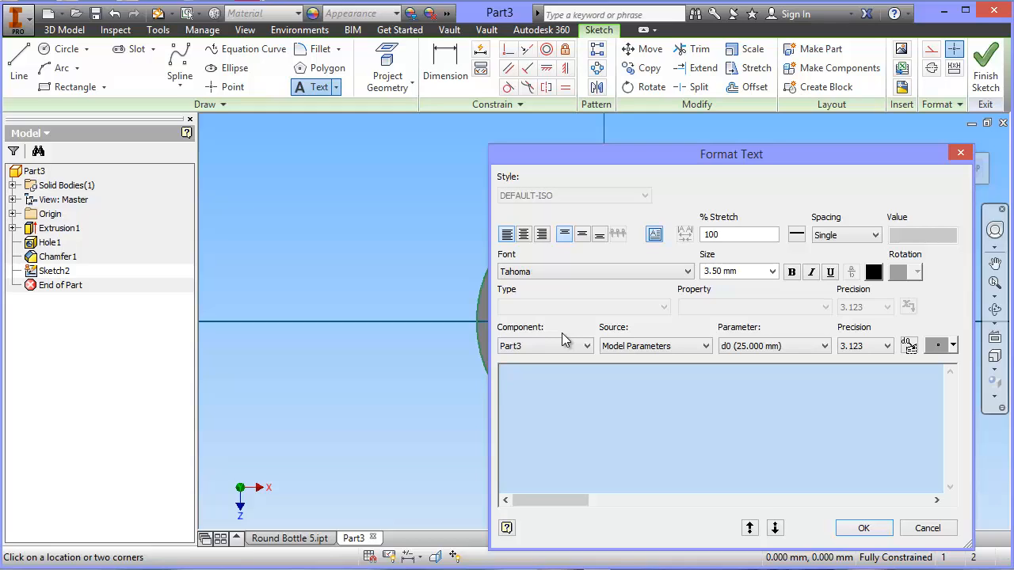
{"action": "type", "text": "Morgan"}
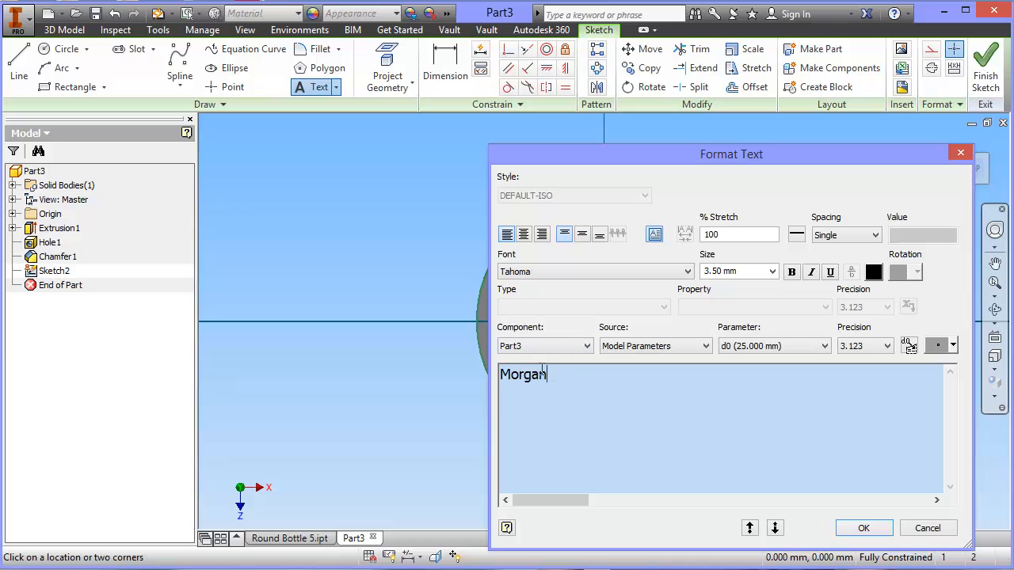
{"action": "left_click", "coordinate": [772, 271]}
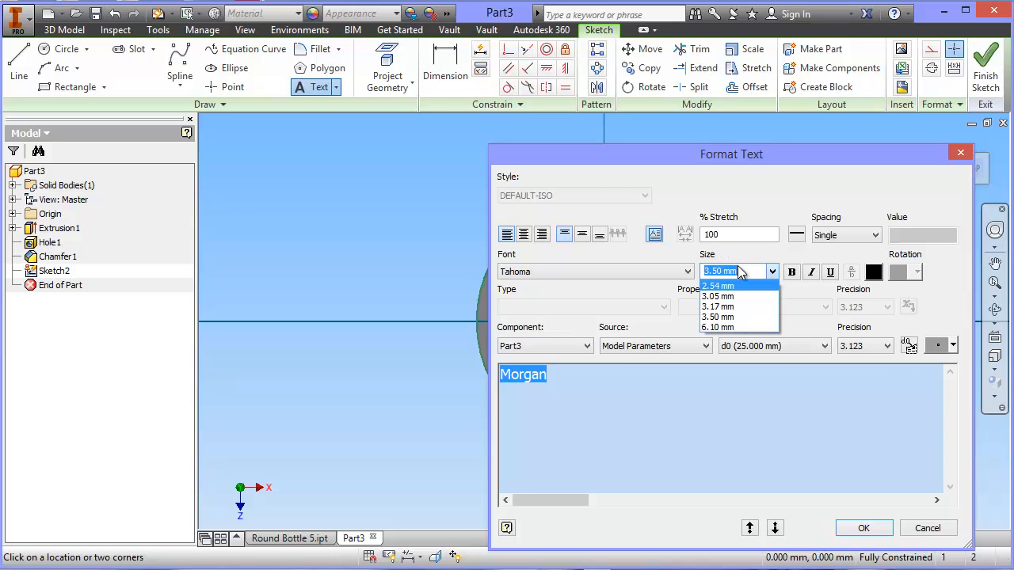
{"action": "type", "text": "5"}
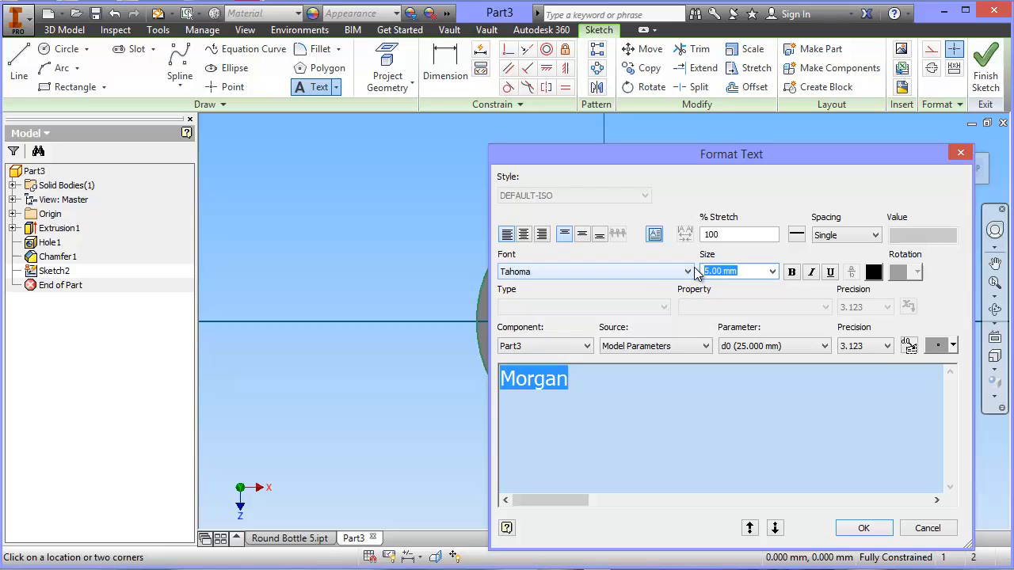
{"action": "type", "text": "8"}
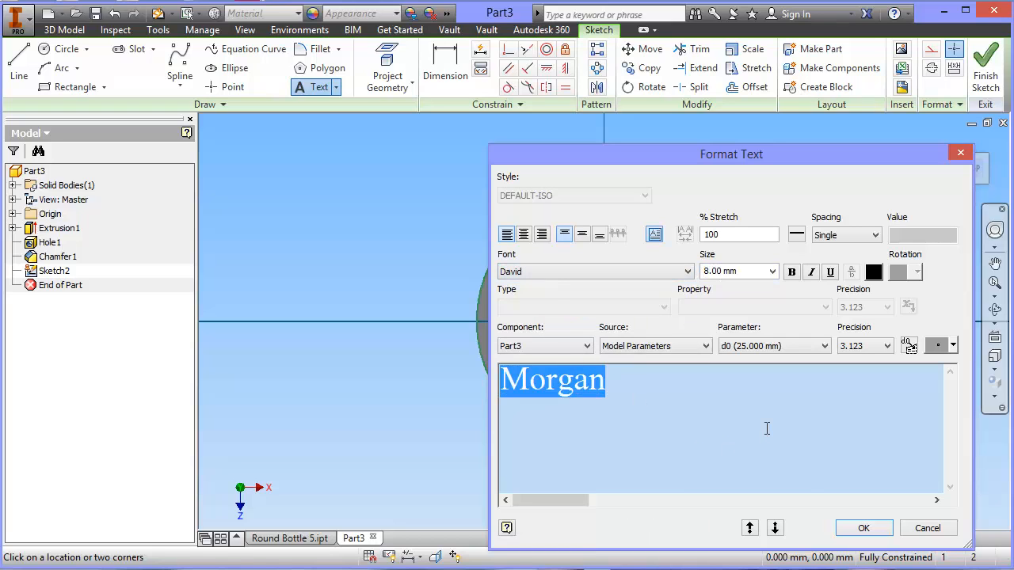
{"action": "left_click", "coordinate": [863, 527]}
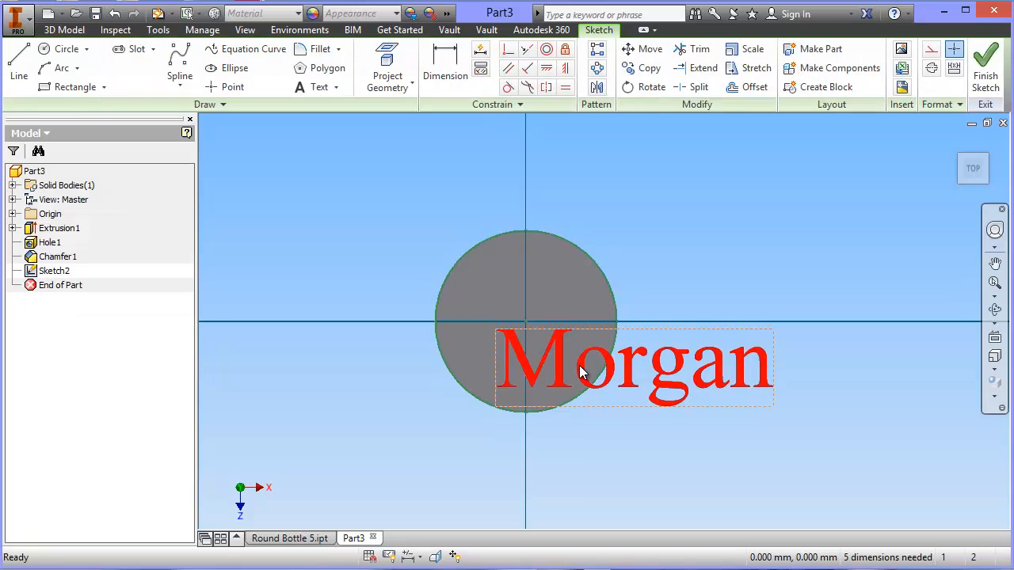
Shrink the Morgan text to 4 mm and finish Sketch2
{"action": "double_click", "coordinate": [633, 365]}
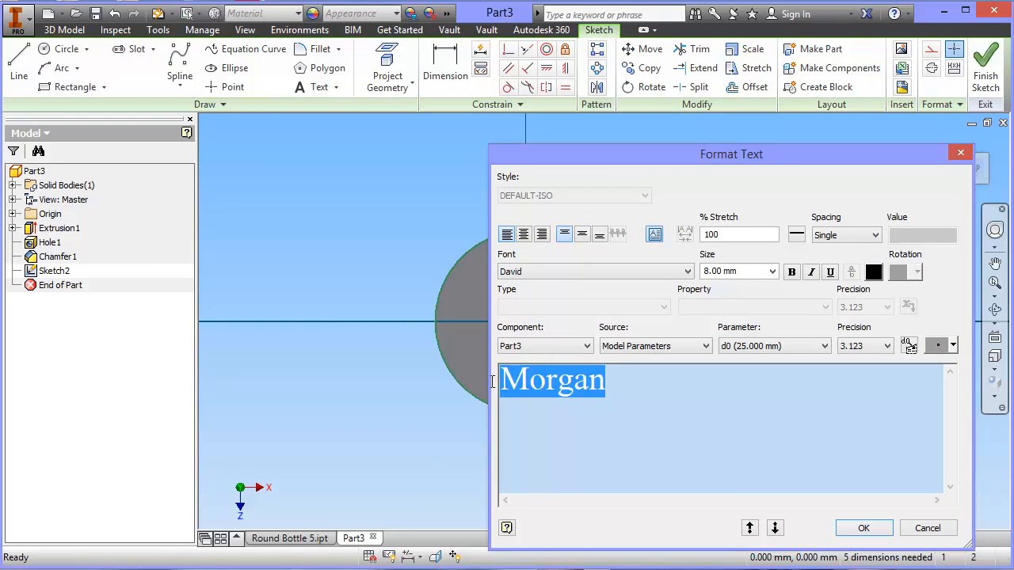
{"action": "left_click", "coordinate": [770, 271]}
{"action": "type", "text": "4"}
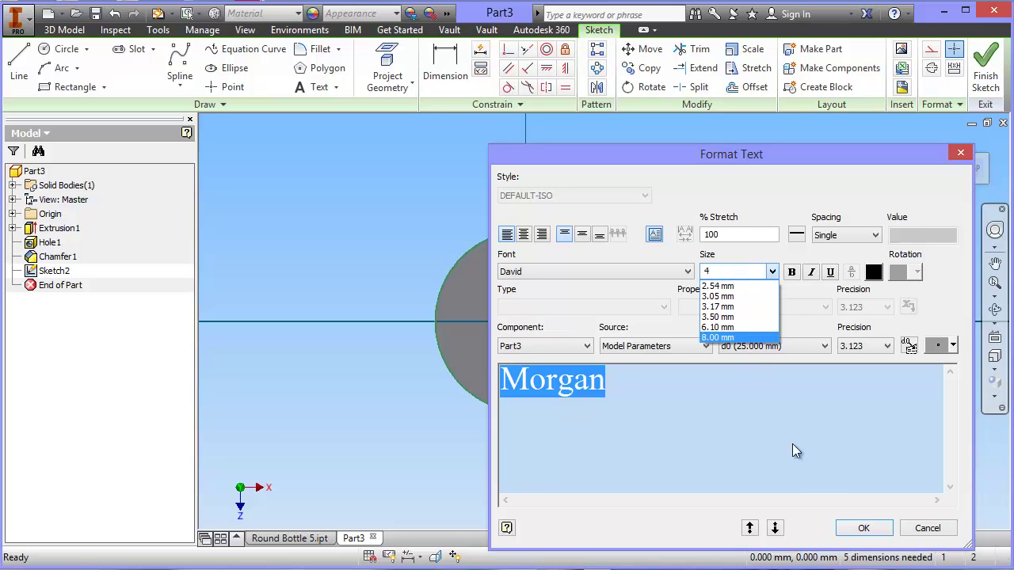
{"action": "left_click", "coordinate": [863, 528]}
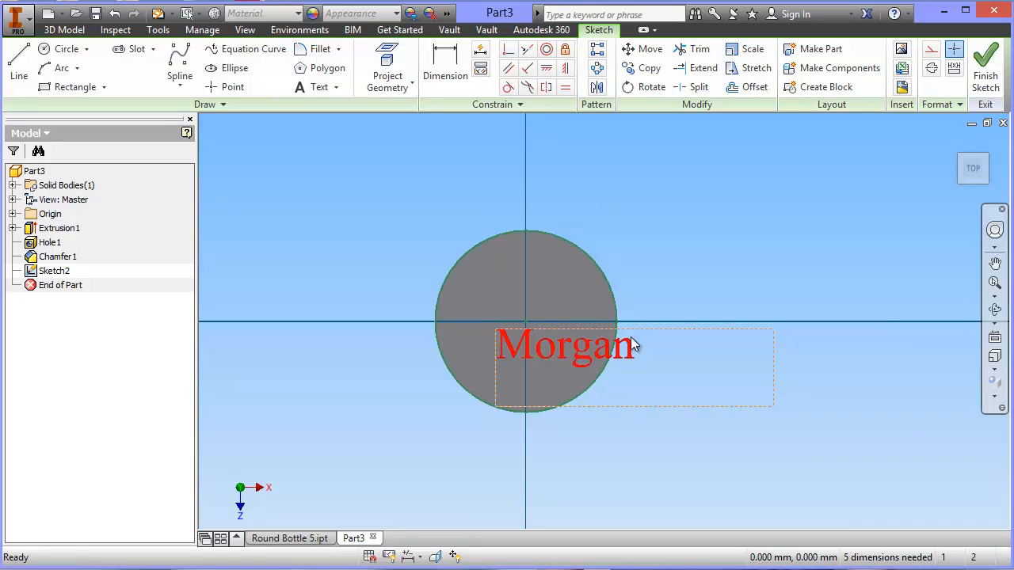
{"action": "left_click", "coordinate": [984, 59]}
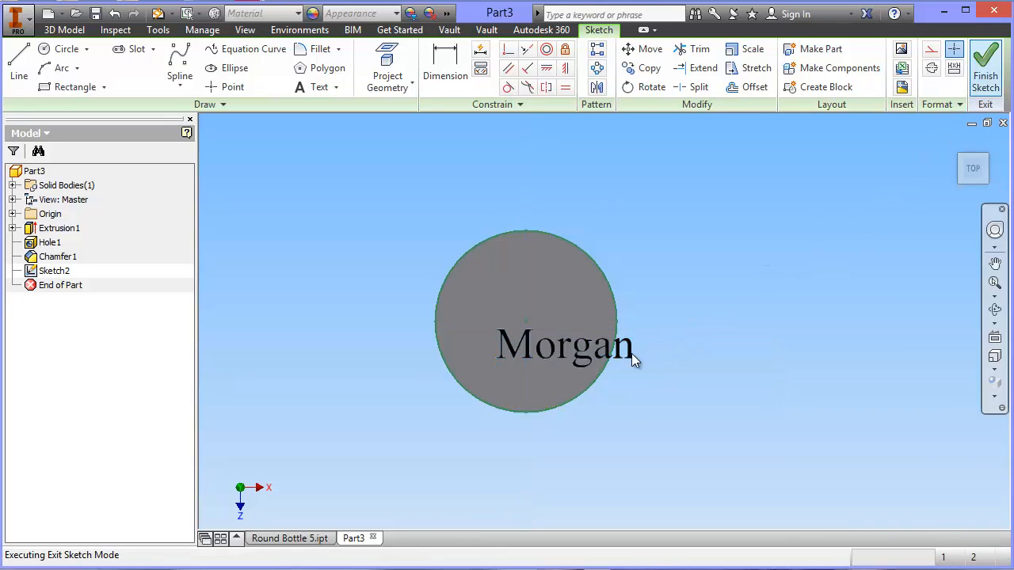
{"action": "left_click", "coordinate": [980, 61]}
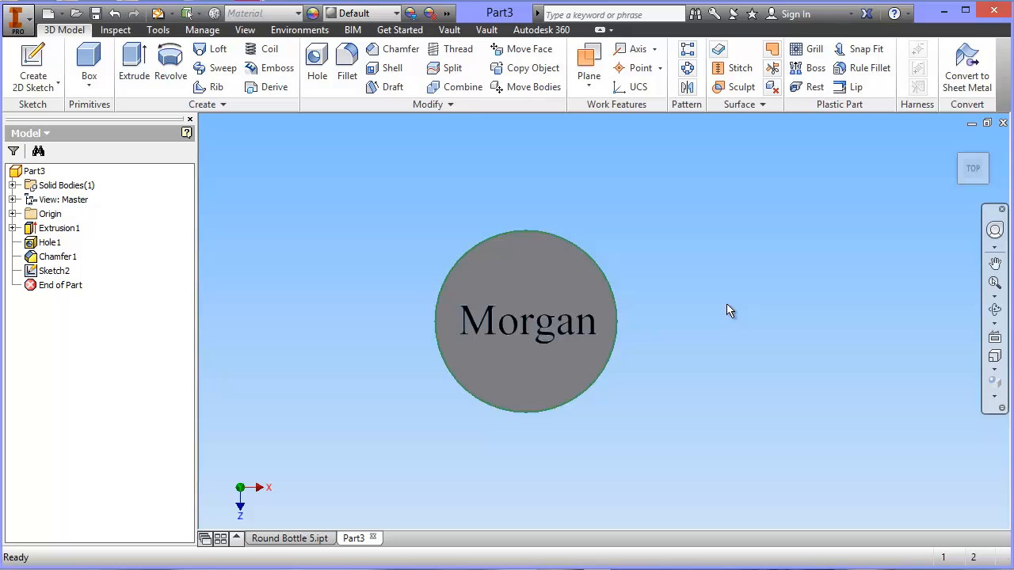
{"action": "mouse_move", "coordinate": [691, 316]}
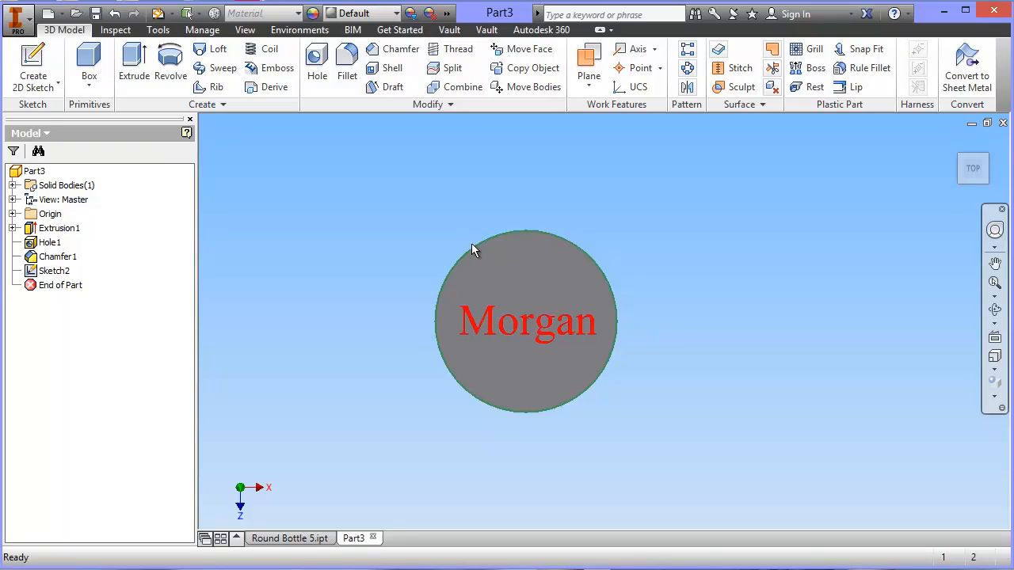
Emboss the Morgan text profile as a 1 mm deep engraving from the face, Emboss1
{"action": "left_click", "coordinate": [278, 67]}
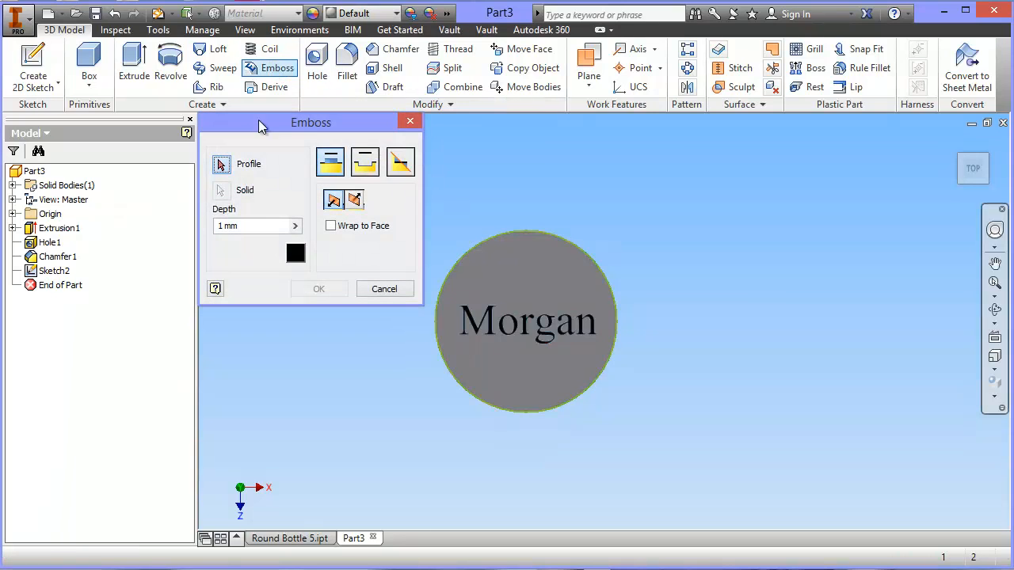
{"action": "left_click", "coordinate": [495, 325]}
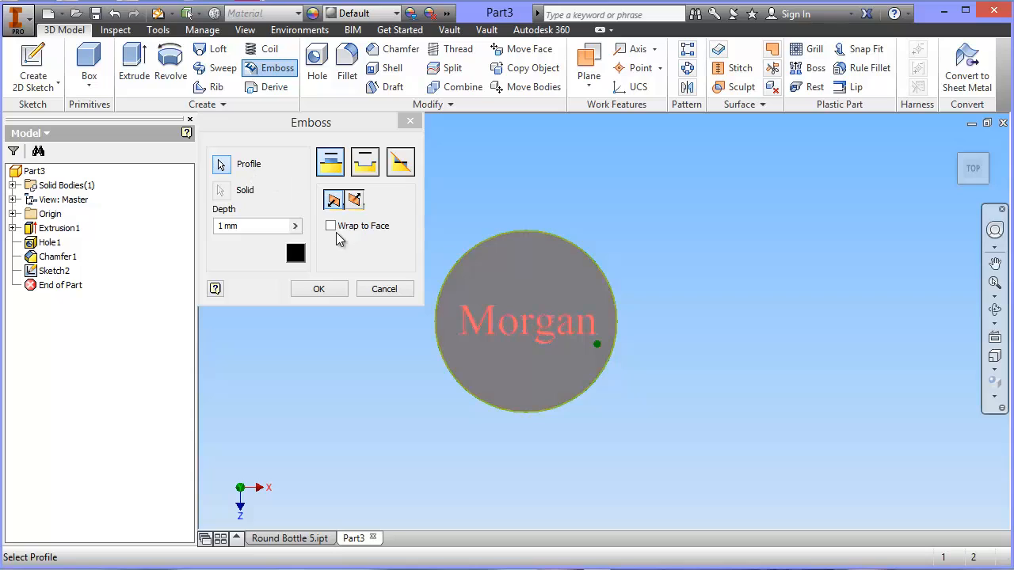
{"action": "mouse_move", "coordinate": [364, 163]}
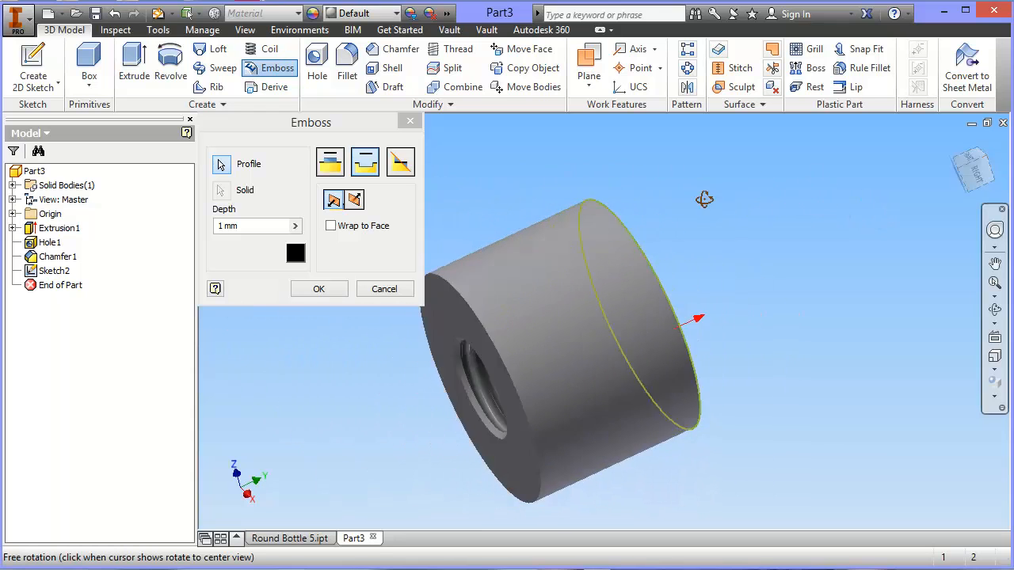
{"action": "left_click_drag", "start_coordinate": [704, 199], "coordinate": [322, 430]}
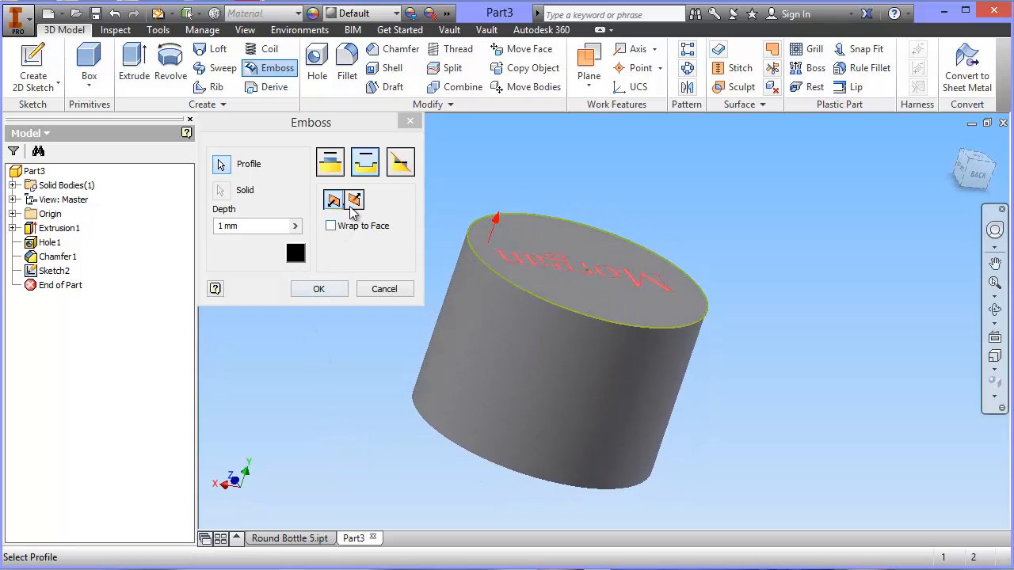
{"action": "left_click", "coordinate": [354, 199]}
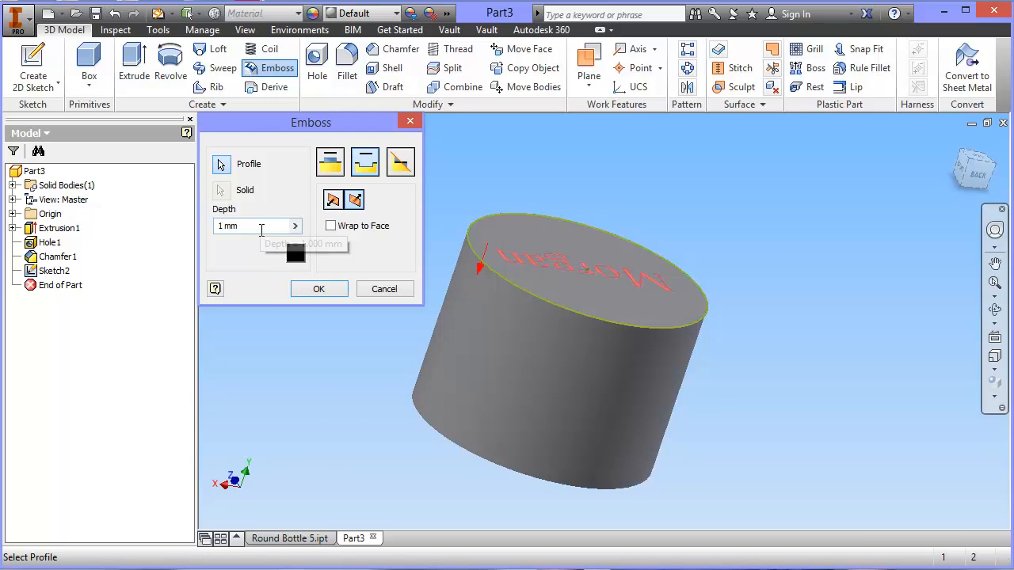
{"action": "left_click", "coordinate": [319, 289]}
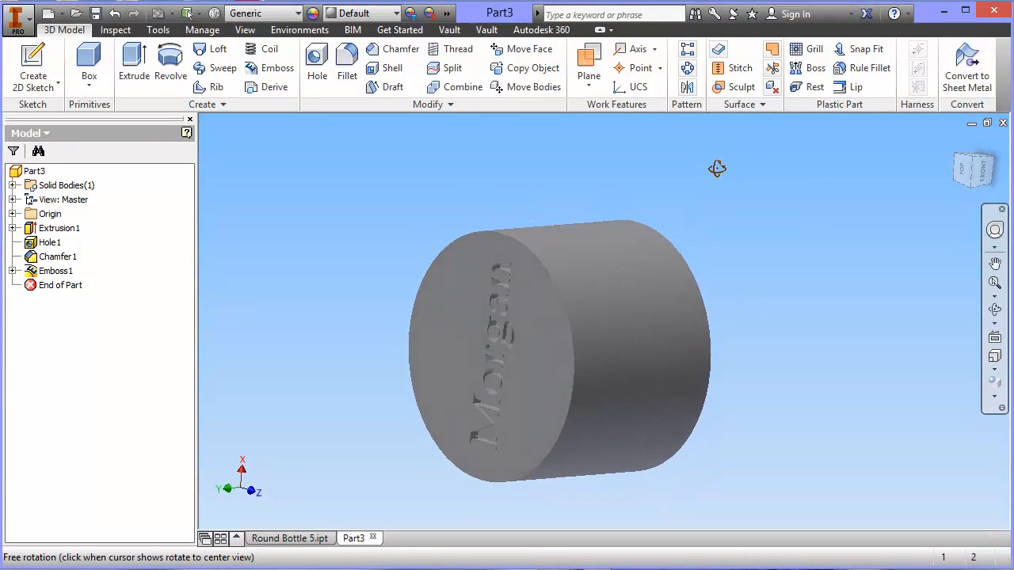
{"action": "left_click_drag", "start_coordinate": [717, 168], "coordinate": [781, 126]}
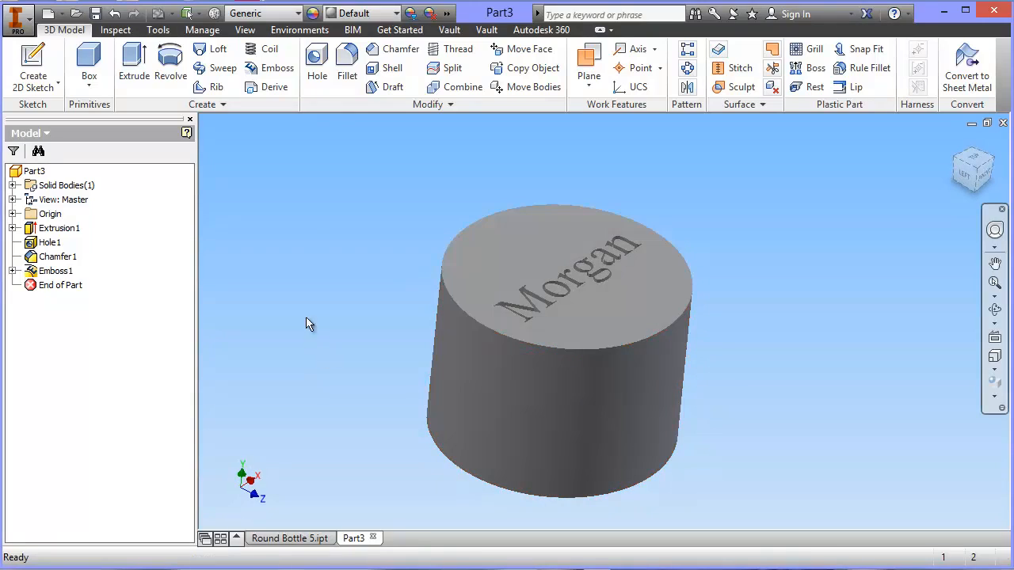
{"action": "mouse_move", "coordinate": [368, 165]}
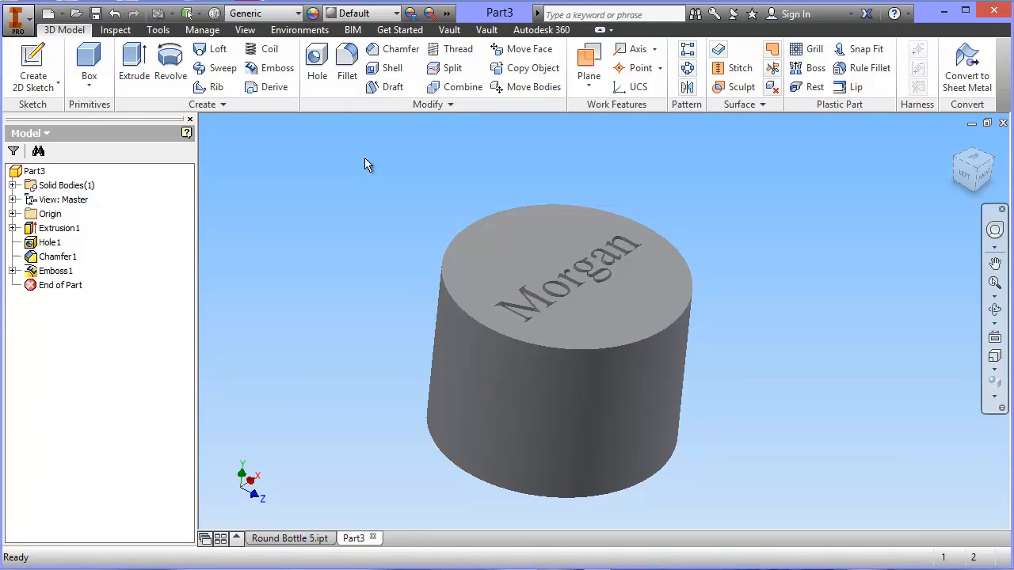
Fillet the engraved lid's outer top edge at R 2 mm, creating Fillet1
{"action": "left_click", "coordinate": [346, 67]}
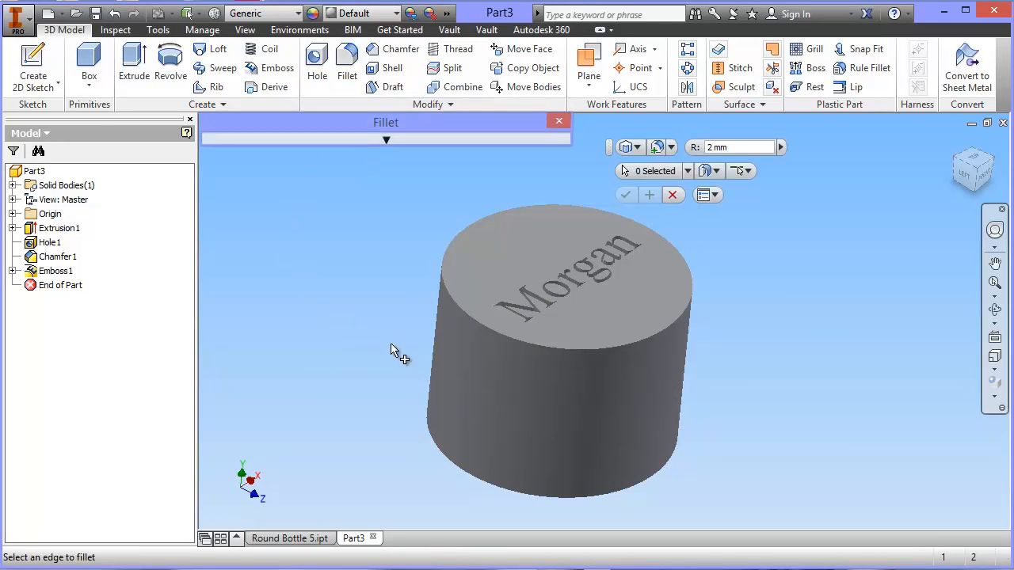
{"action": "left_click", "coordinate": [495, 337]}
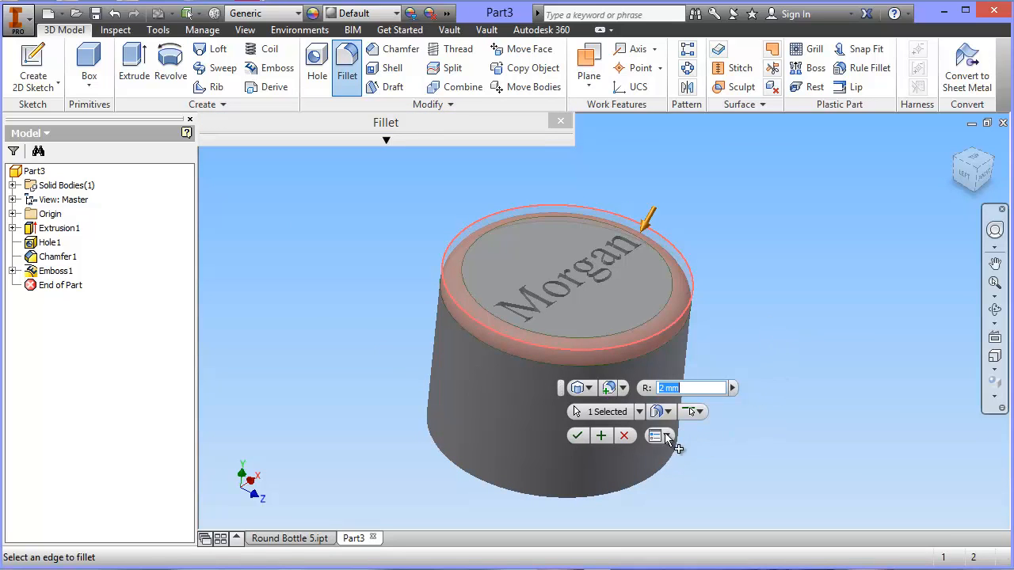
{"action": "left_click", "coordinate": [571, 435]}
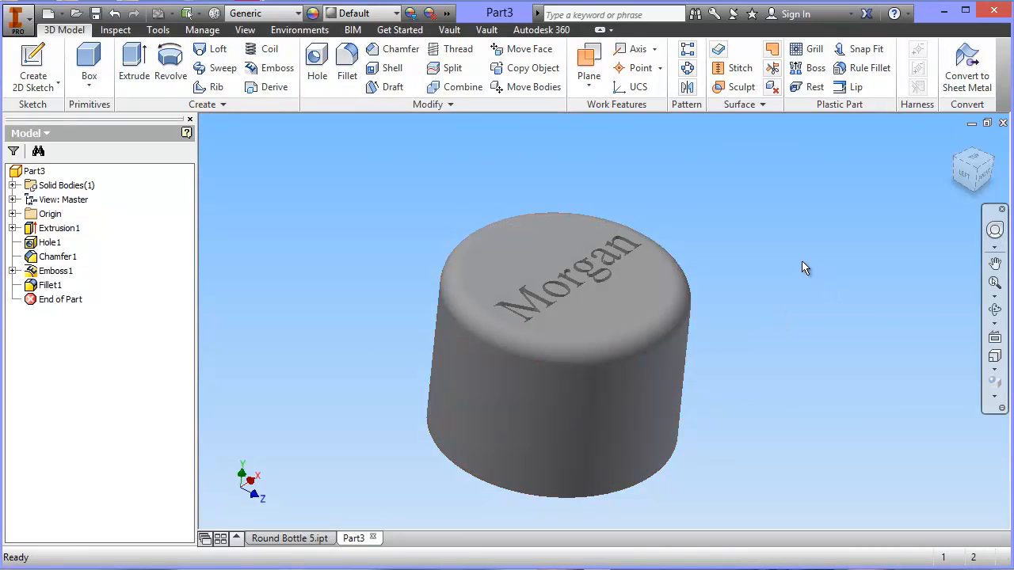
{"action": "mouse_move", "coordinate": [671, 174]}
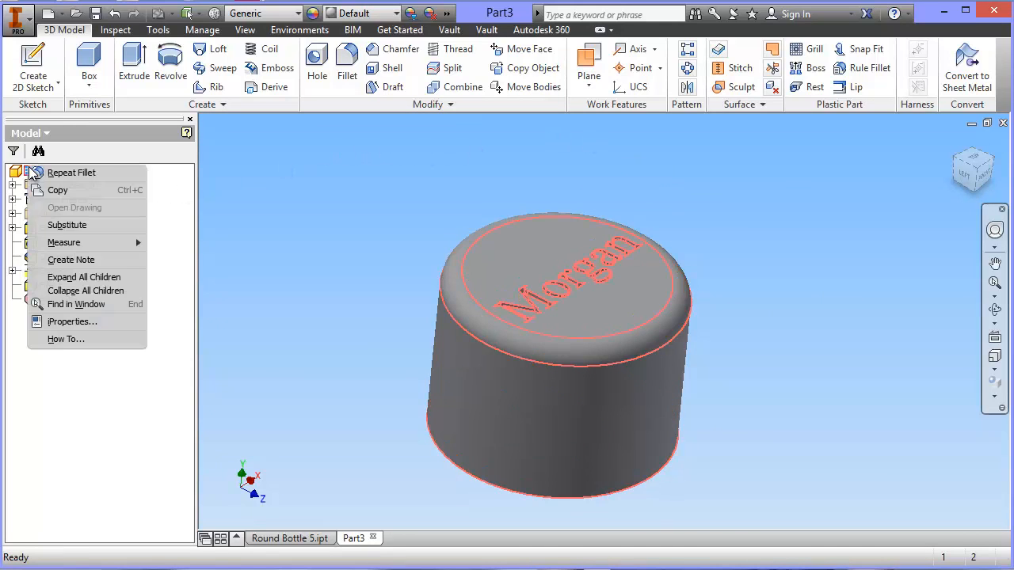
In iProperties Physical, set Part3's material to Stainless Steel (8.080 g/cm^3) and apply it
{"action": "left_click", "coordinate": [72, 321]}
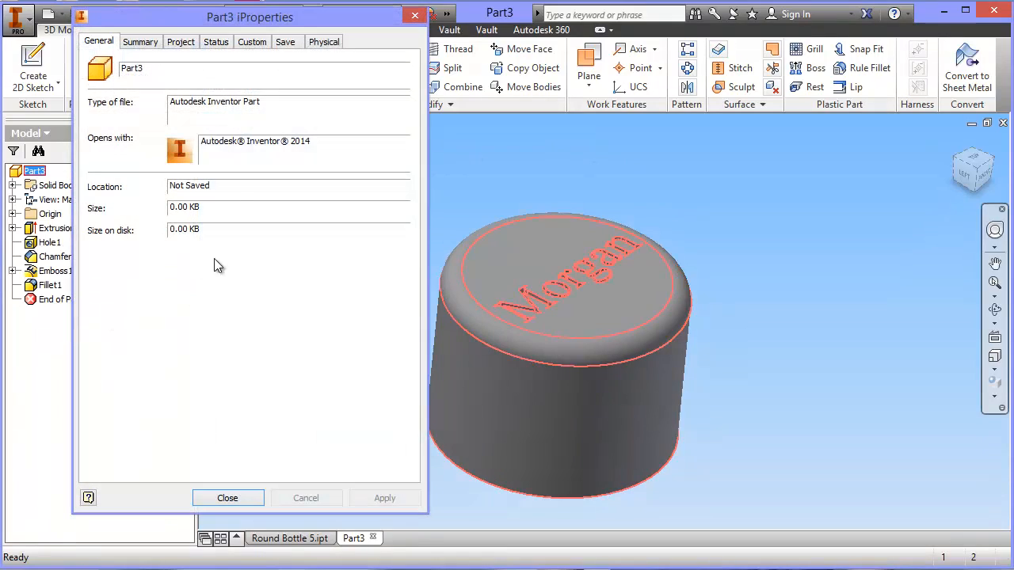
{"action": "left_click", "coordinate": [323, 41]}
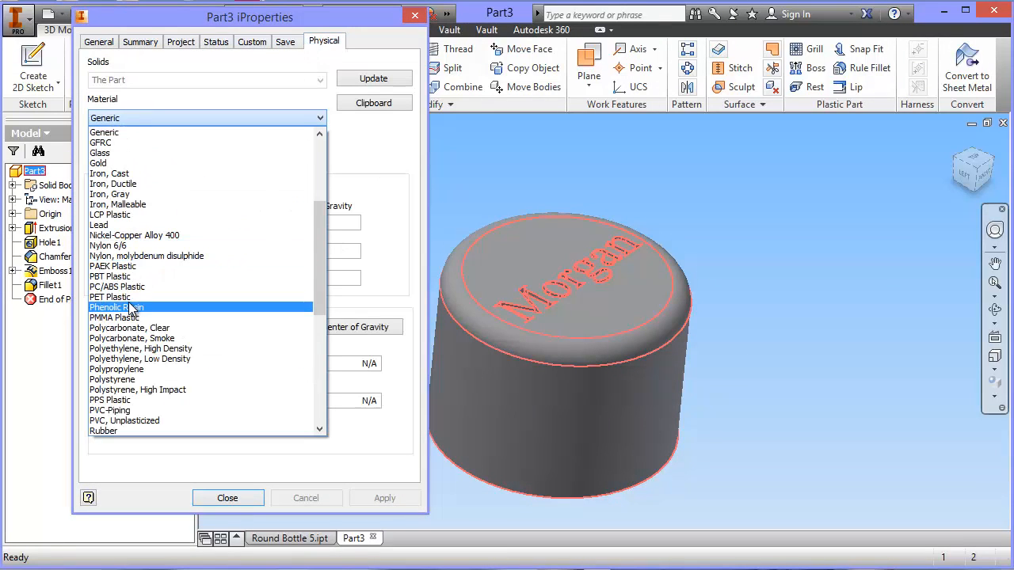
{"action": "left_click", "coordinate": [111, 297]}
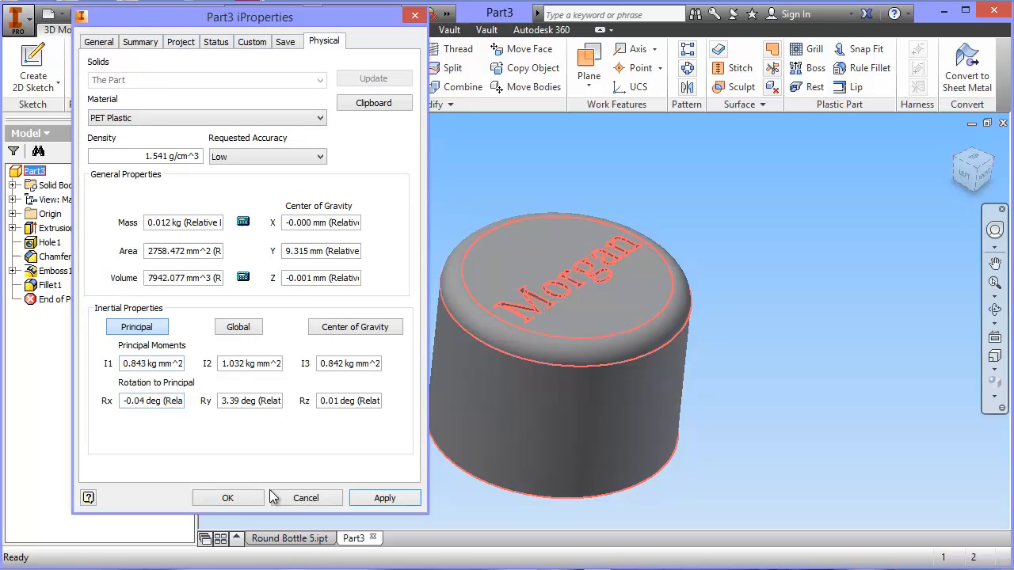
{"action": "left_click", "coordinate": [227, 497]}
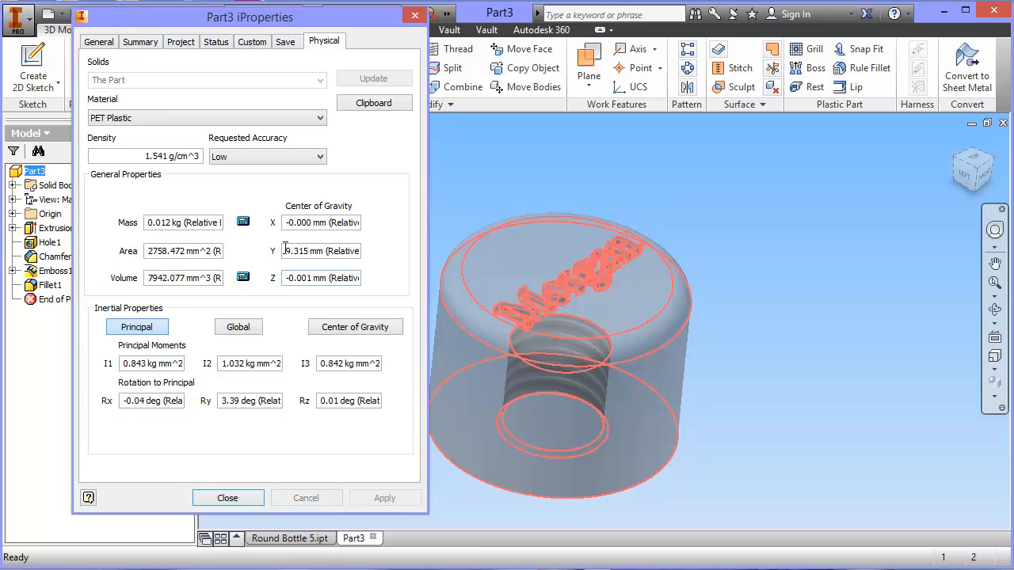
{"action": "left_click", "coordinate": [317, 117]}
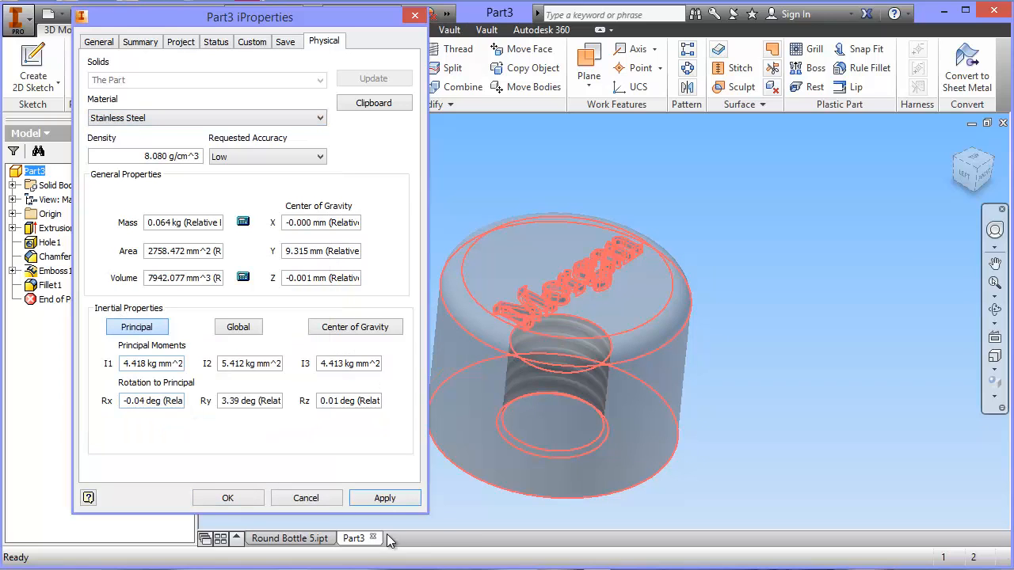
{"action": "left_click", "coordinate": [385, 497]}
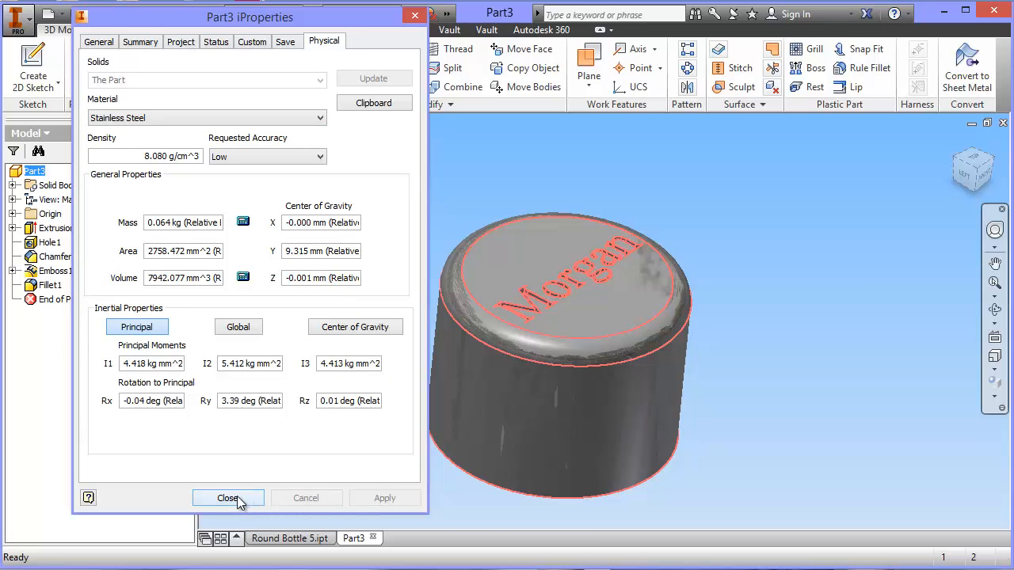
{"action": "left_click", "coordinate": [228, 497]}
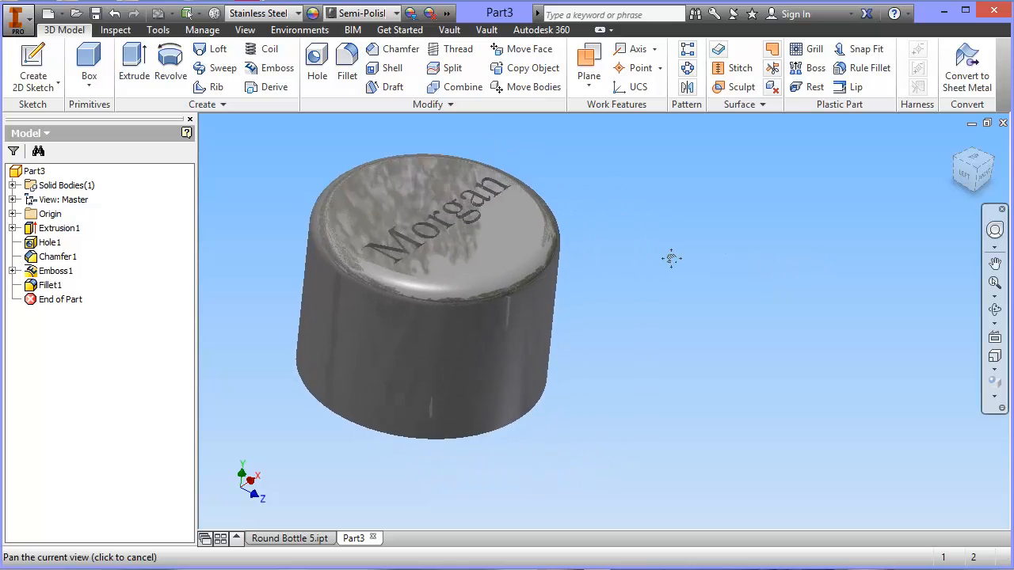
Orbit around the lid to inspect the threaded underside and engraved top, then begin saving
{"action": "left_click_drag", "start_coordinate": [673, 257], "coordinate": [848, 400]}
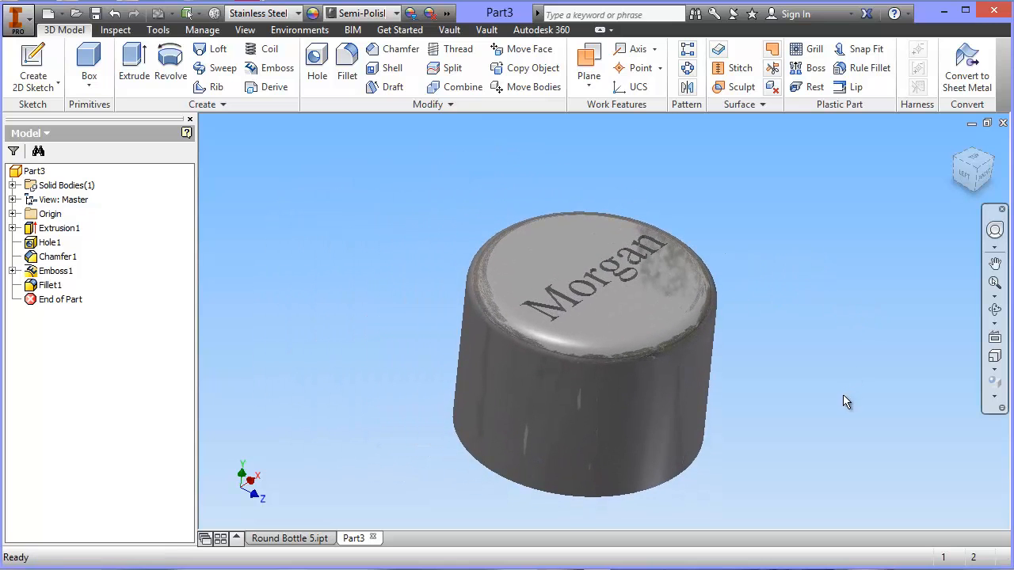
{"action": "left_click_drag", "start_coordinate": [847, 400], "coordinate": [795, 402]}
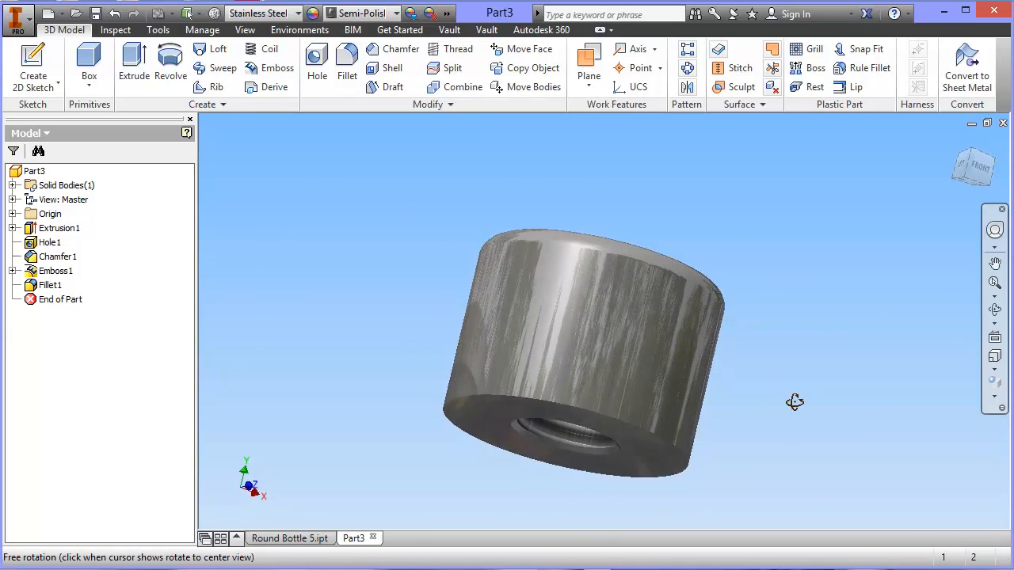
{"action": "left_click_drag", "start_coordinate": [795, 402], "coordinate": [657, 398]}
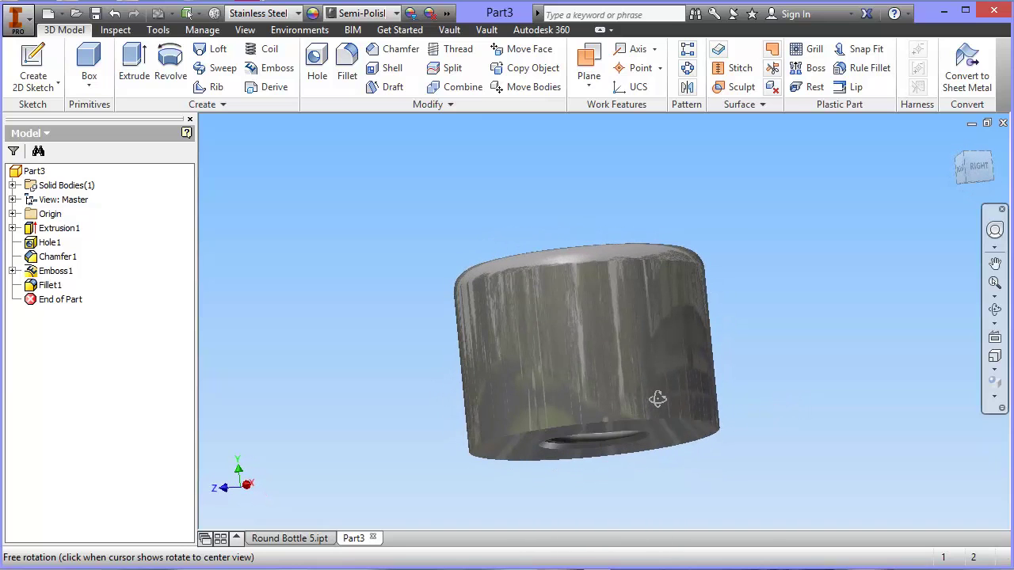
{"action": "left_click_drag", "start_coordinate": [657, 398], "coordinate": [667, 432]}
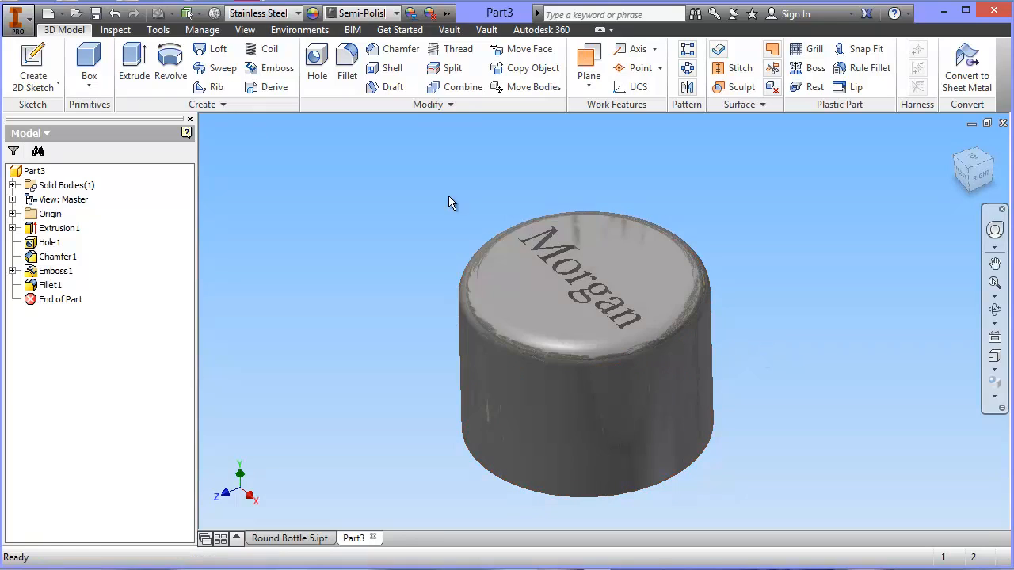
{"action": "left_click", "coordinate": [99, 14]}
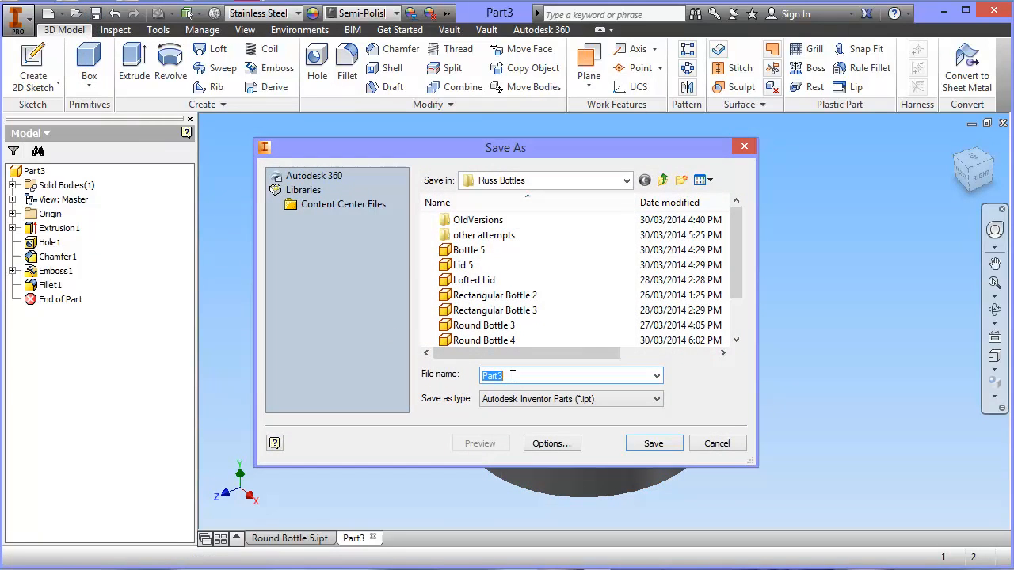
Save the part in Russ Bottles as 'Stainless Steel Lid.ipt'
{"action": "type", "text": "Stainless"}
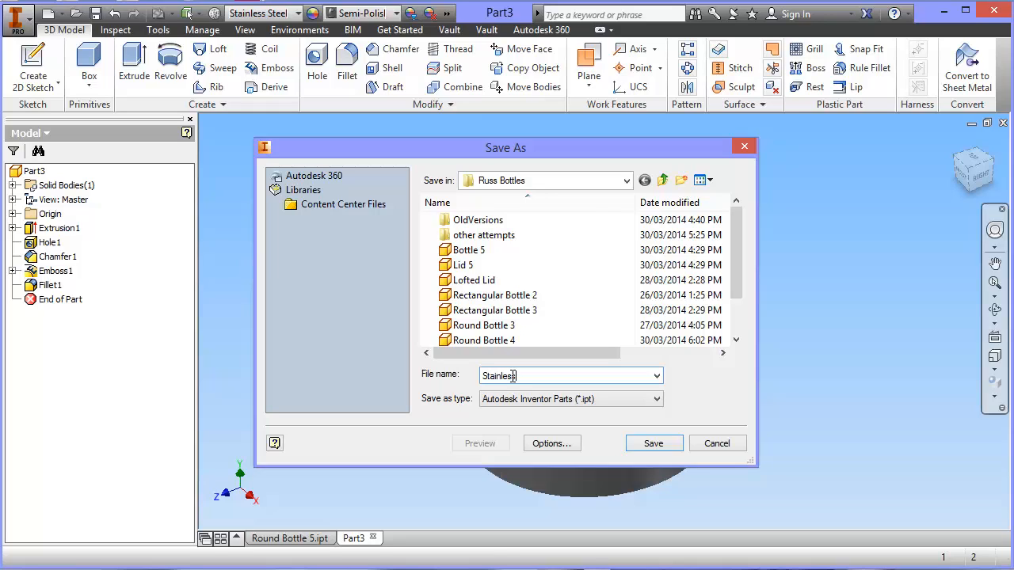
{"action": "type", "text": "Steel Lid"}
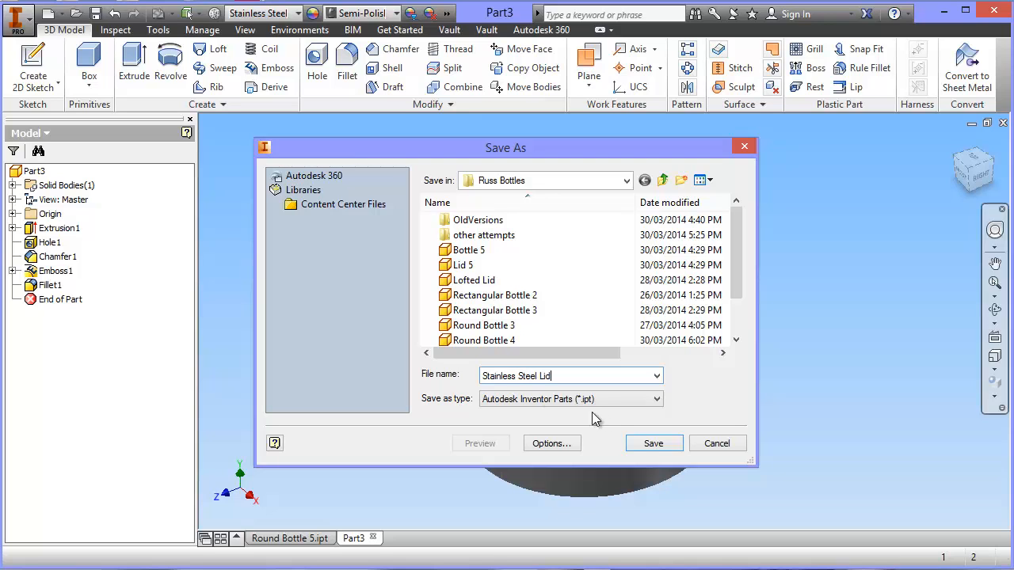
{"action": "left_click", "coordinate": [654, 443]}
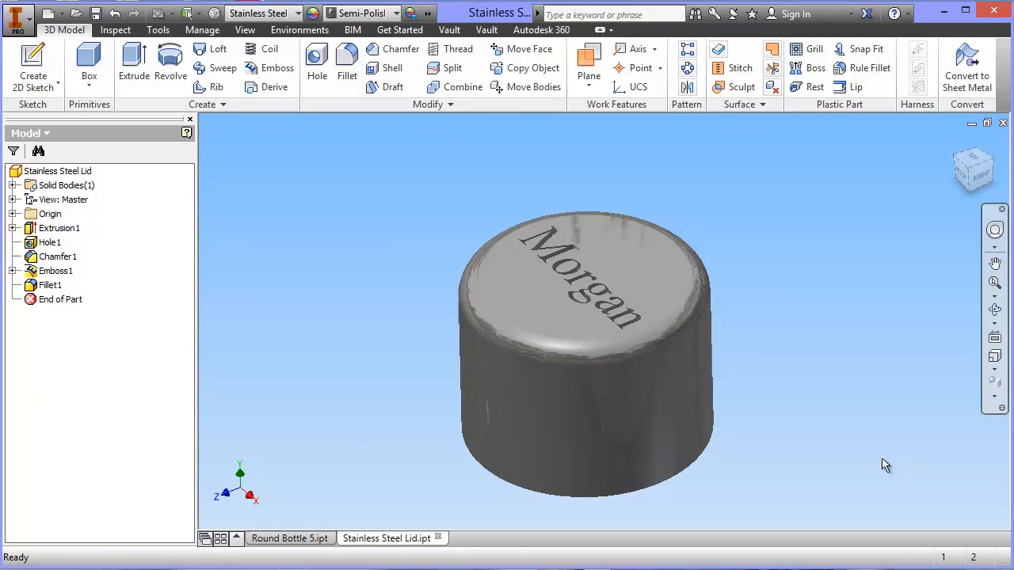